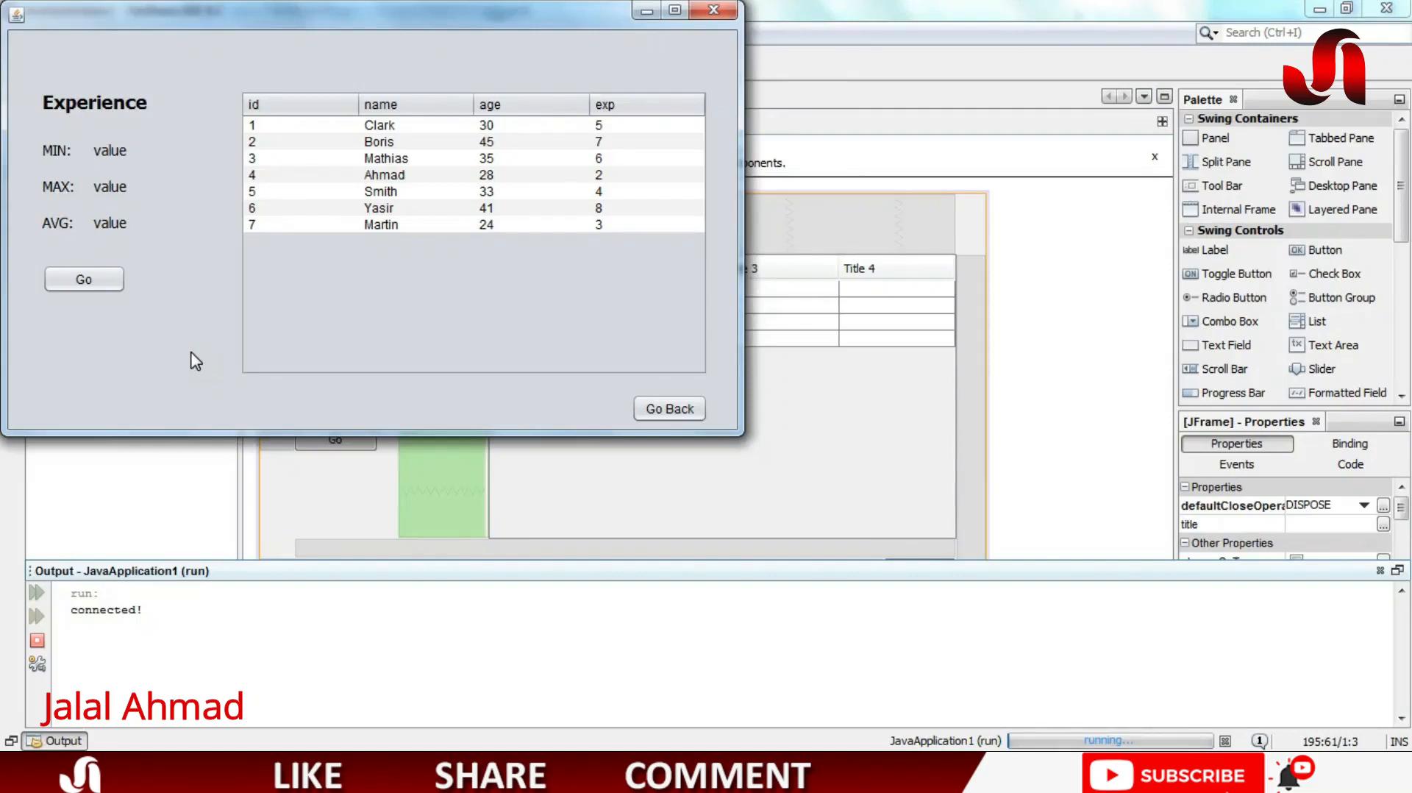
mouse_move(52, 245)
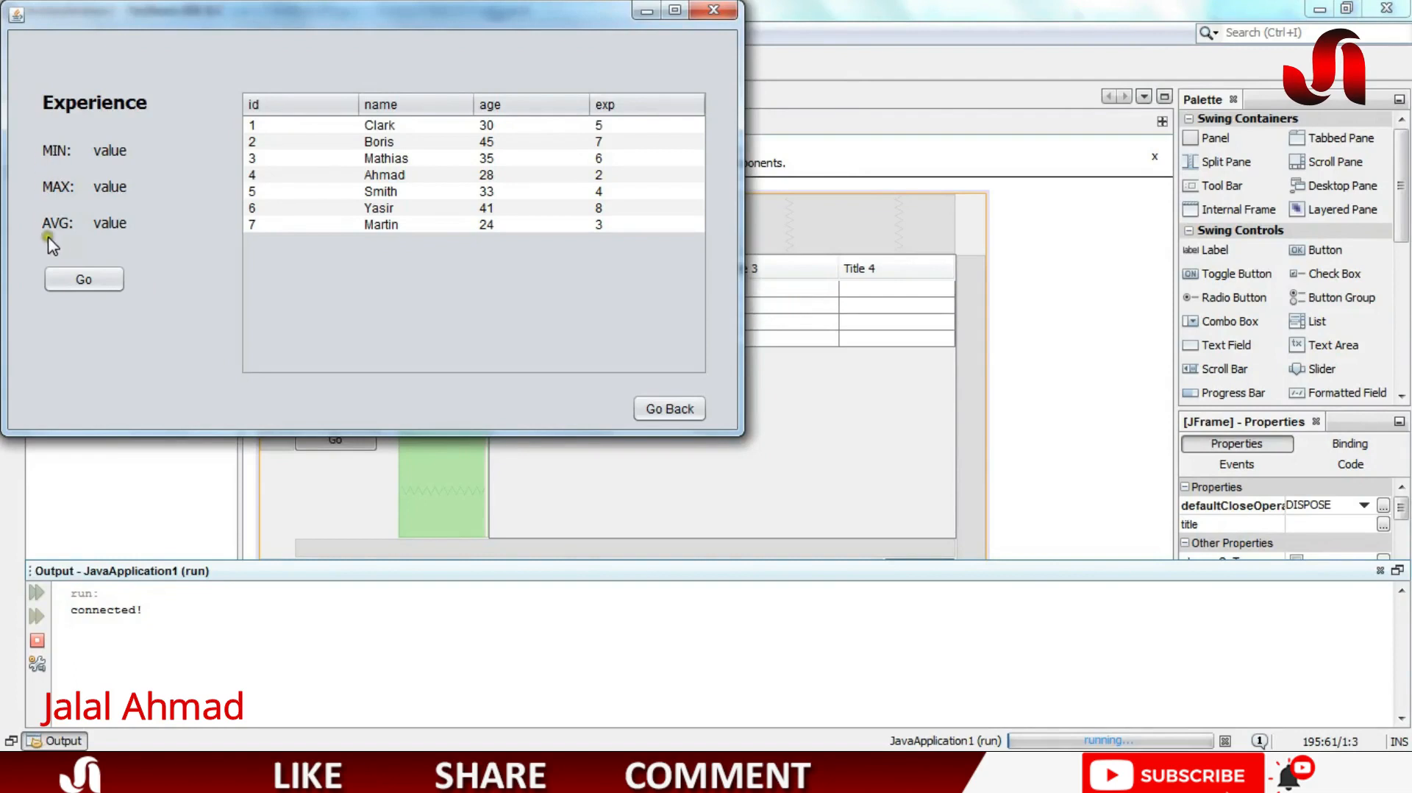
mouse_move(103, 241)
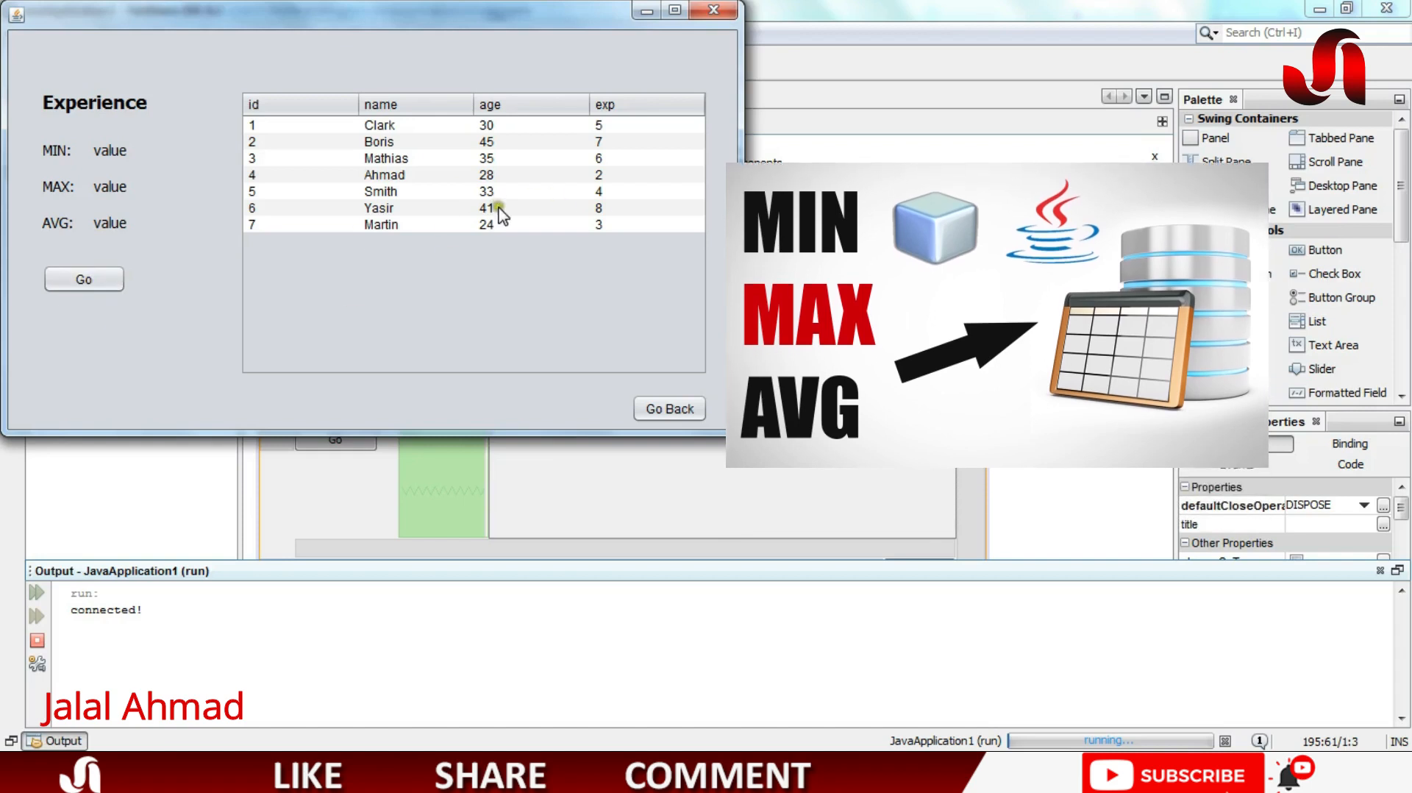
Step: Use Go in the running form to fill MIN 2, MAX 8 and AVG 5.0 from the database
left_click(83, 280)
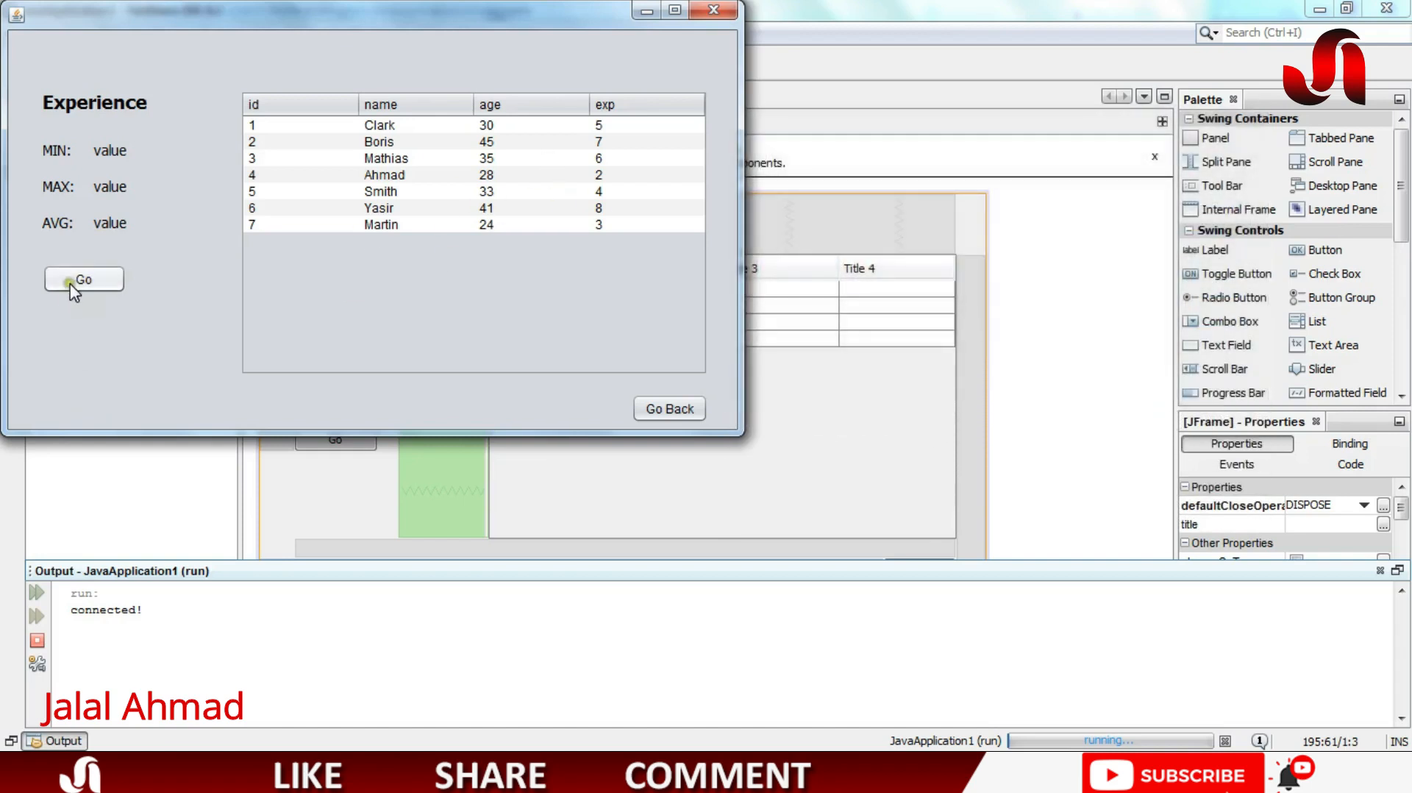
left_click(83, 278)
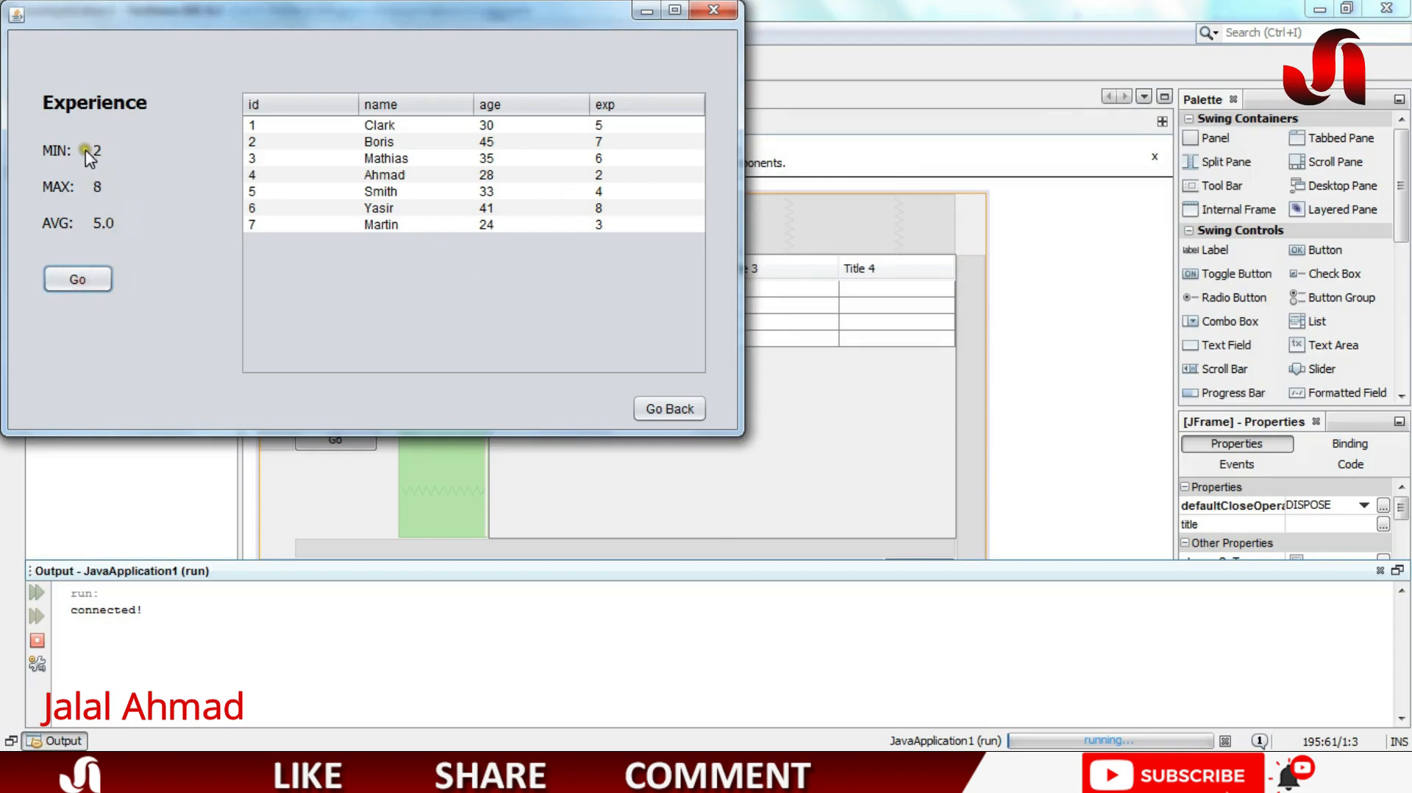
mouse_move(401, 116)
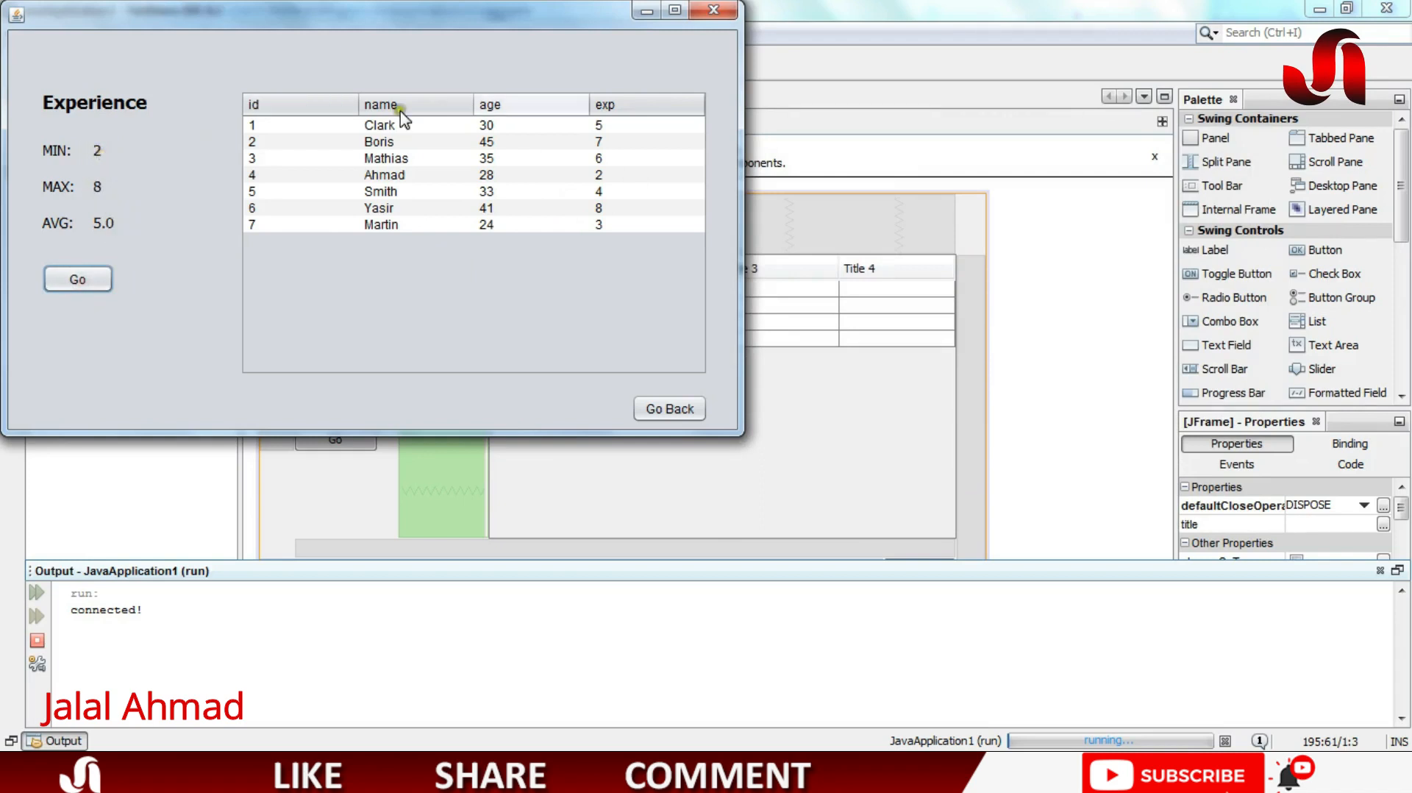
mouse_move(638, 196)
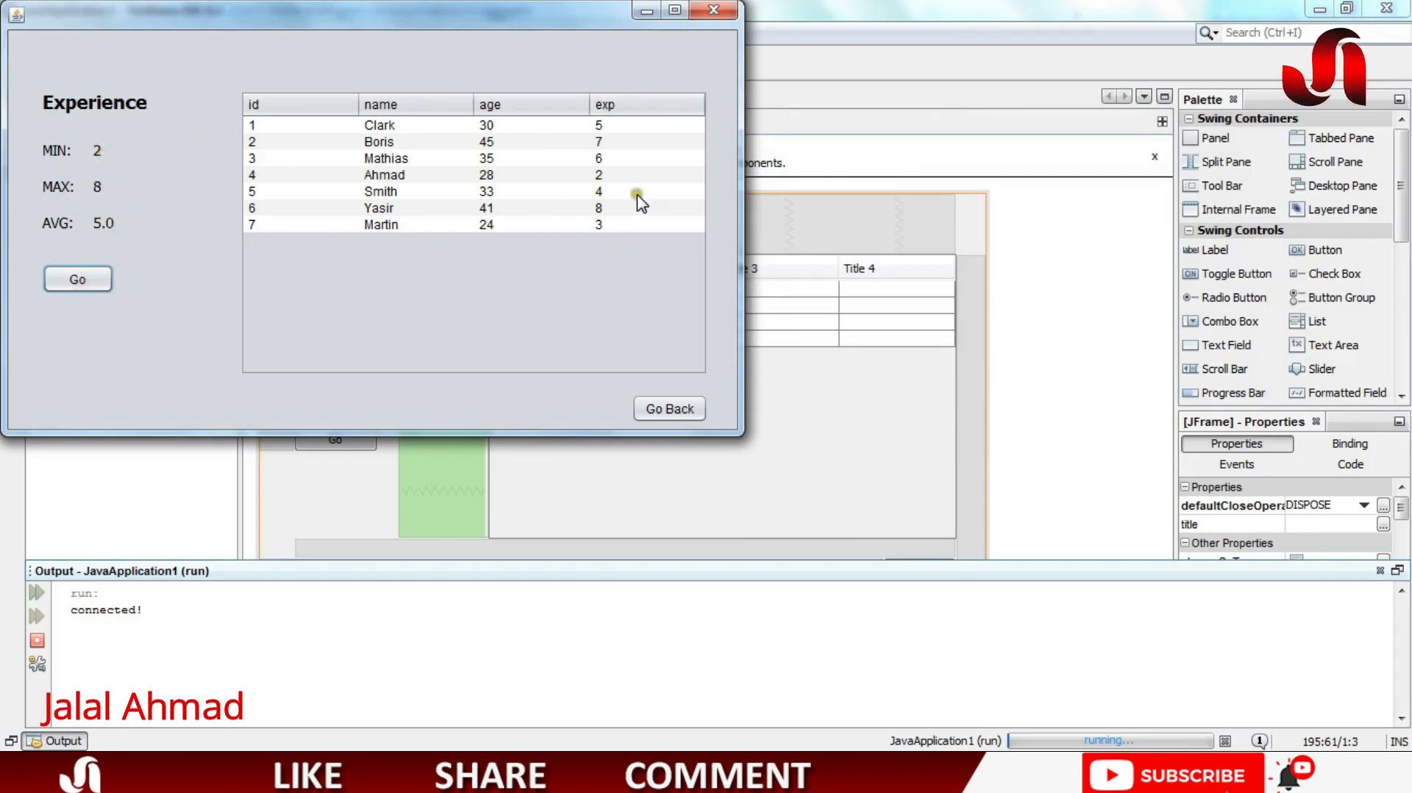
mouse_move(635, 189)
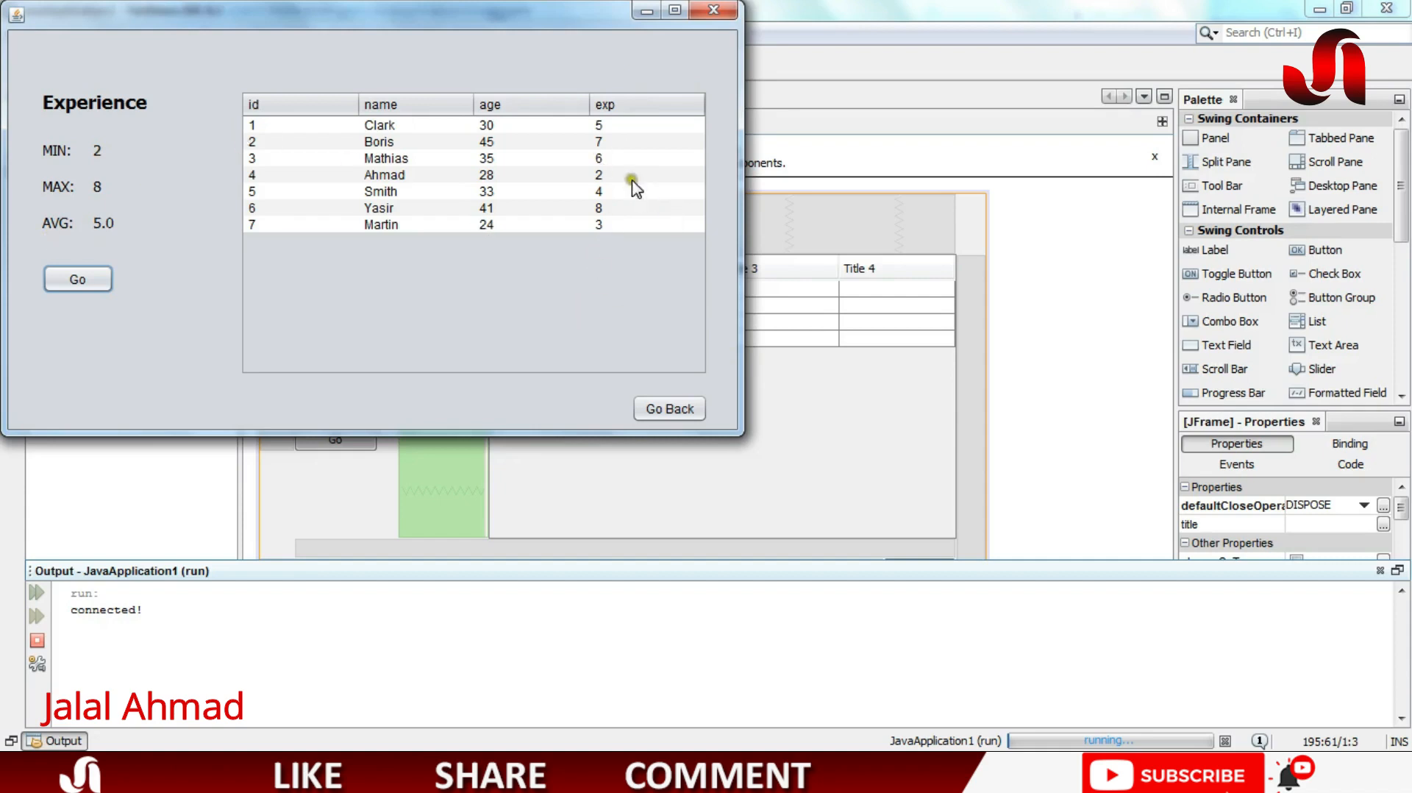
mouse_move(117, 302)
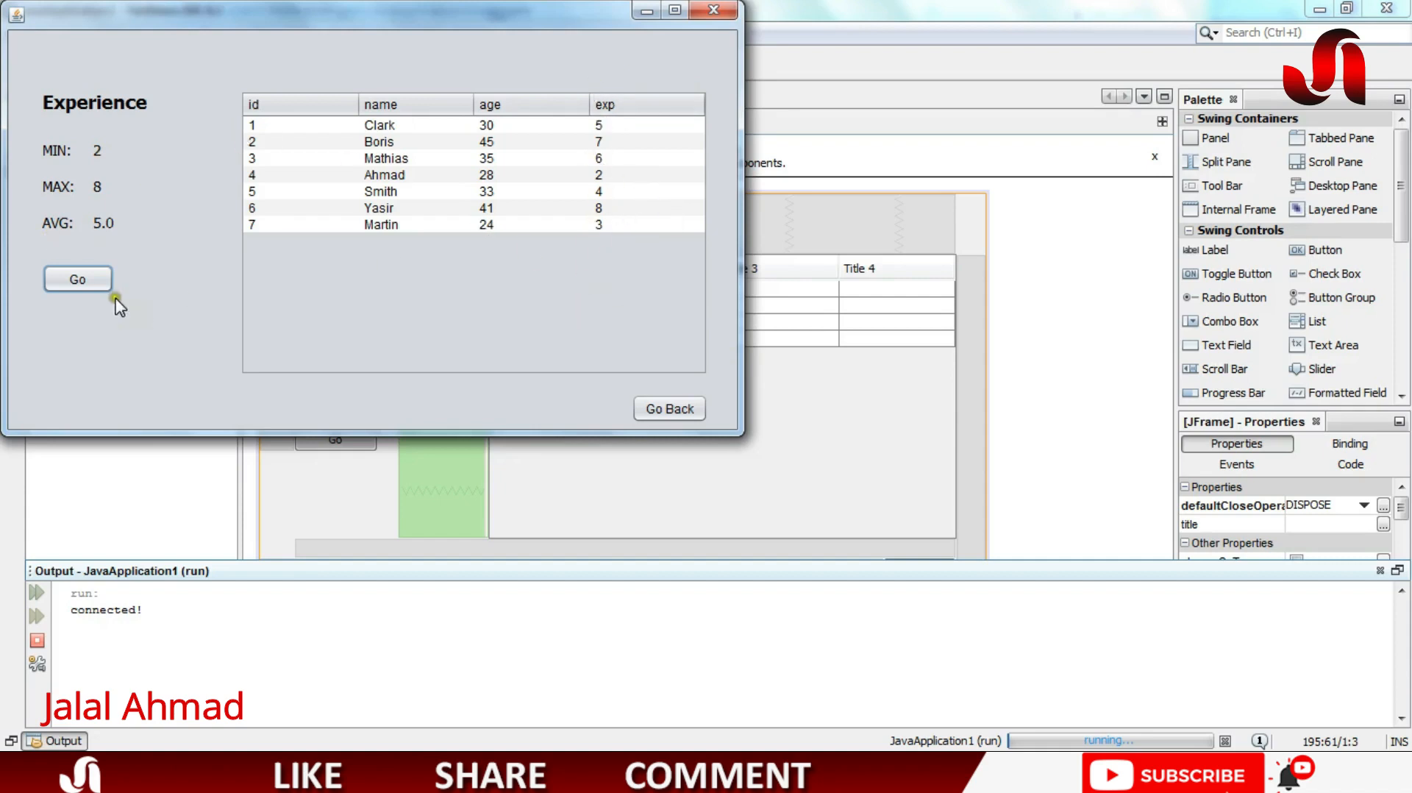
mouse_move(135, 304)
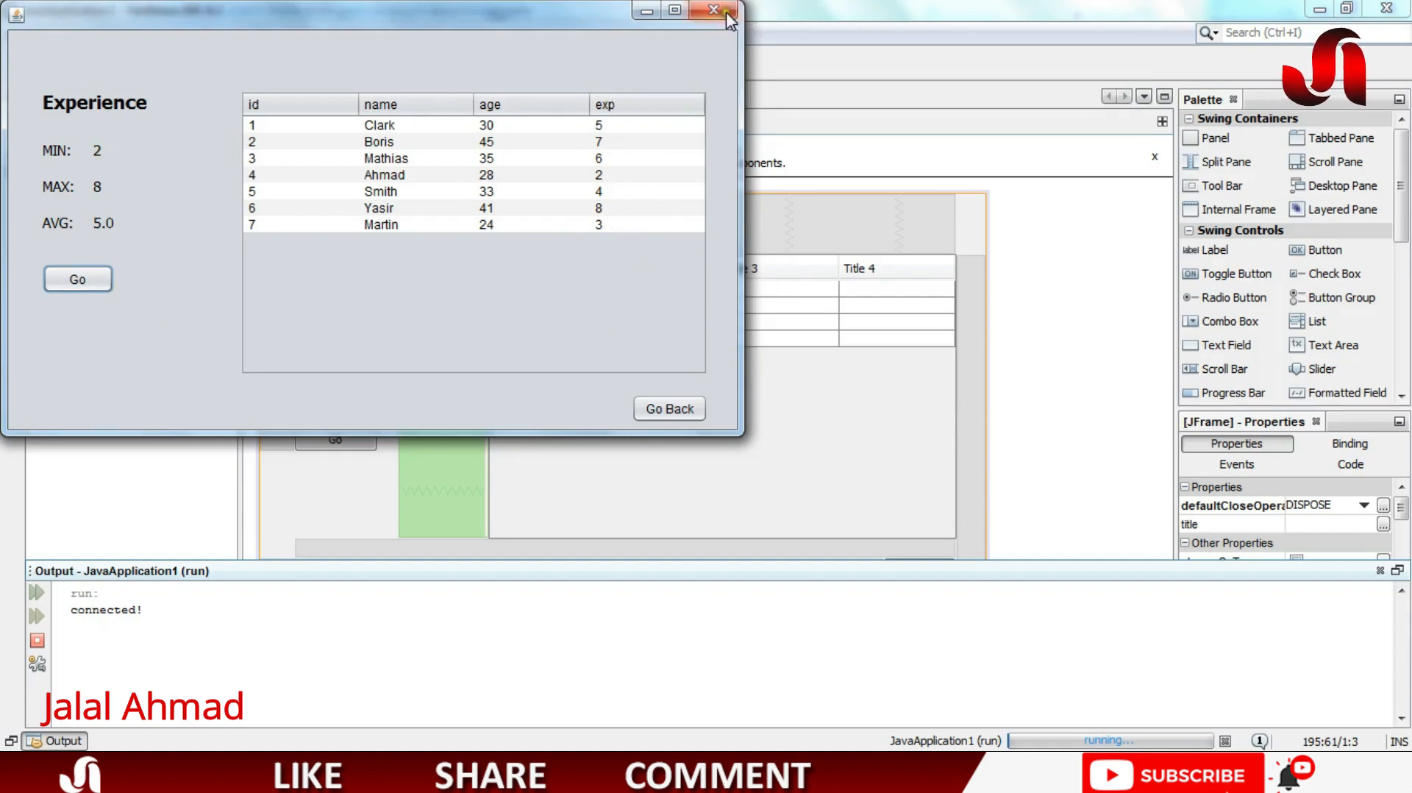
Step: Close the app, duplicate the MAX and AVG label rows and relabel them SUM: and COUNT:
left_click(714, 10)
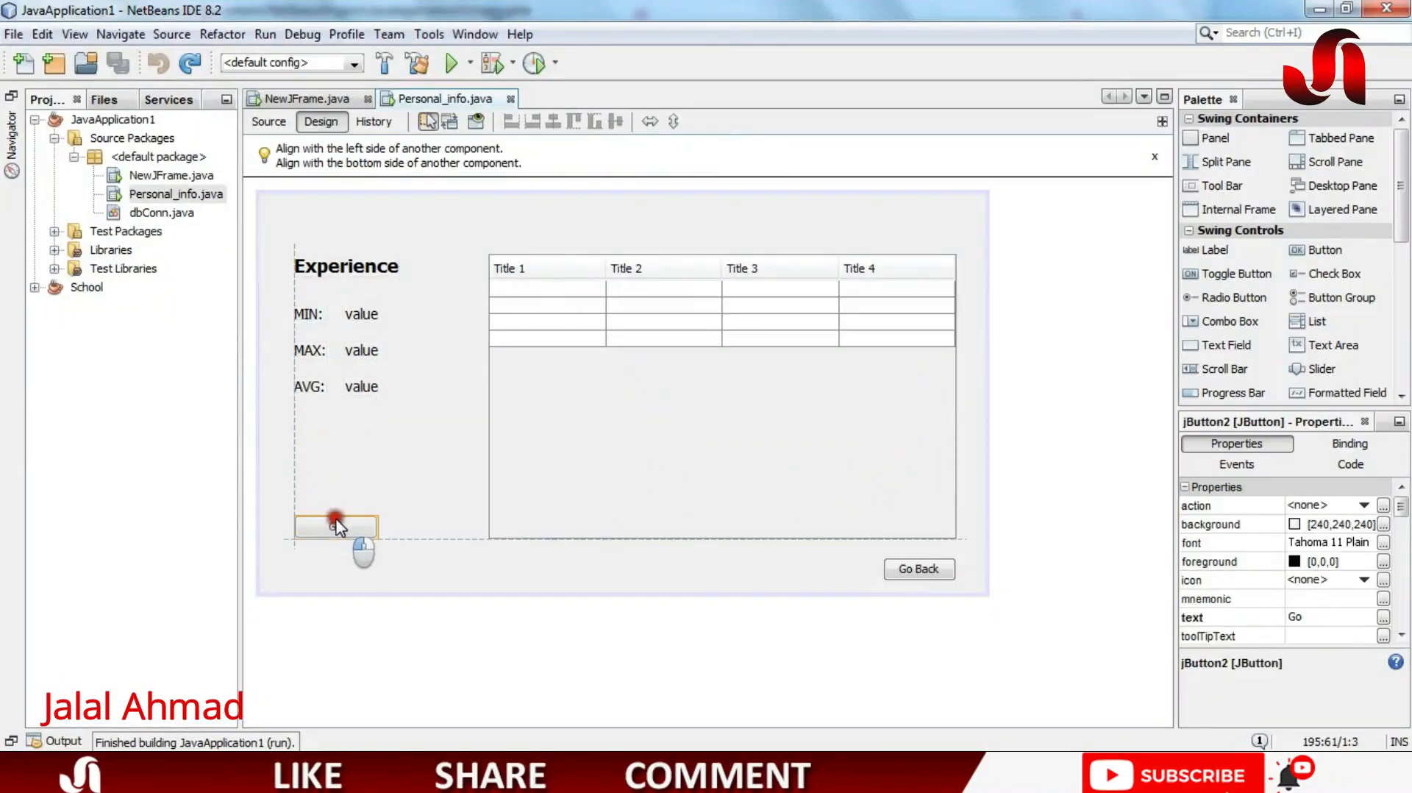
left_click(335, 525)
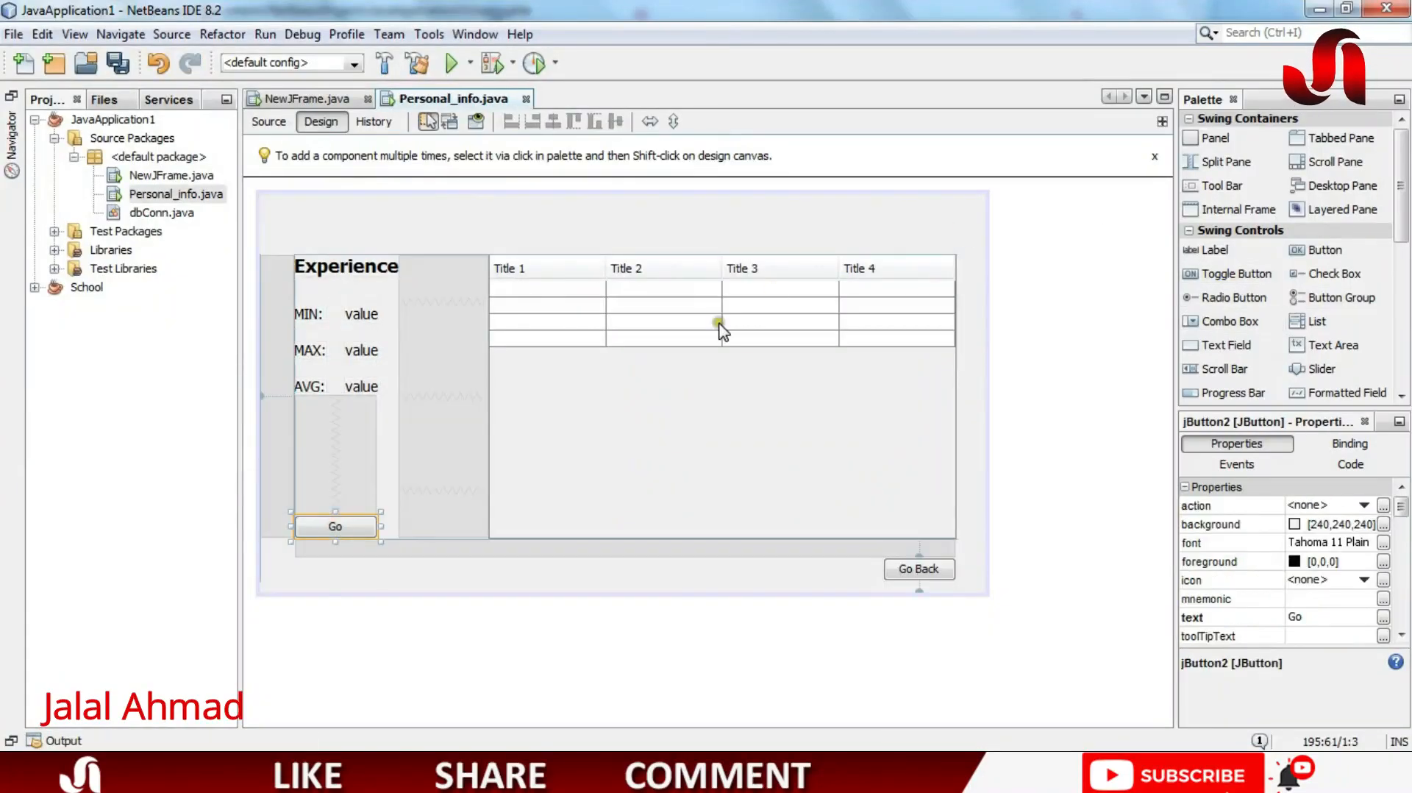
mouse_move(306, 396)
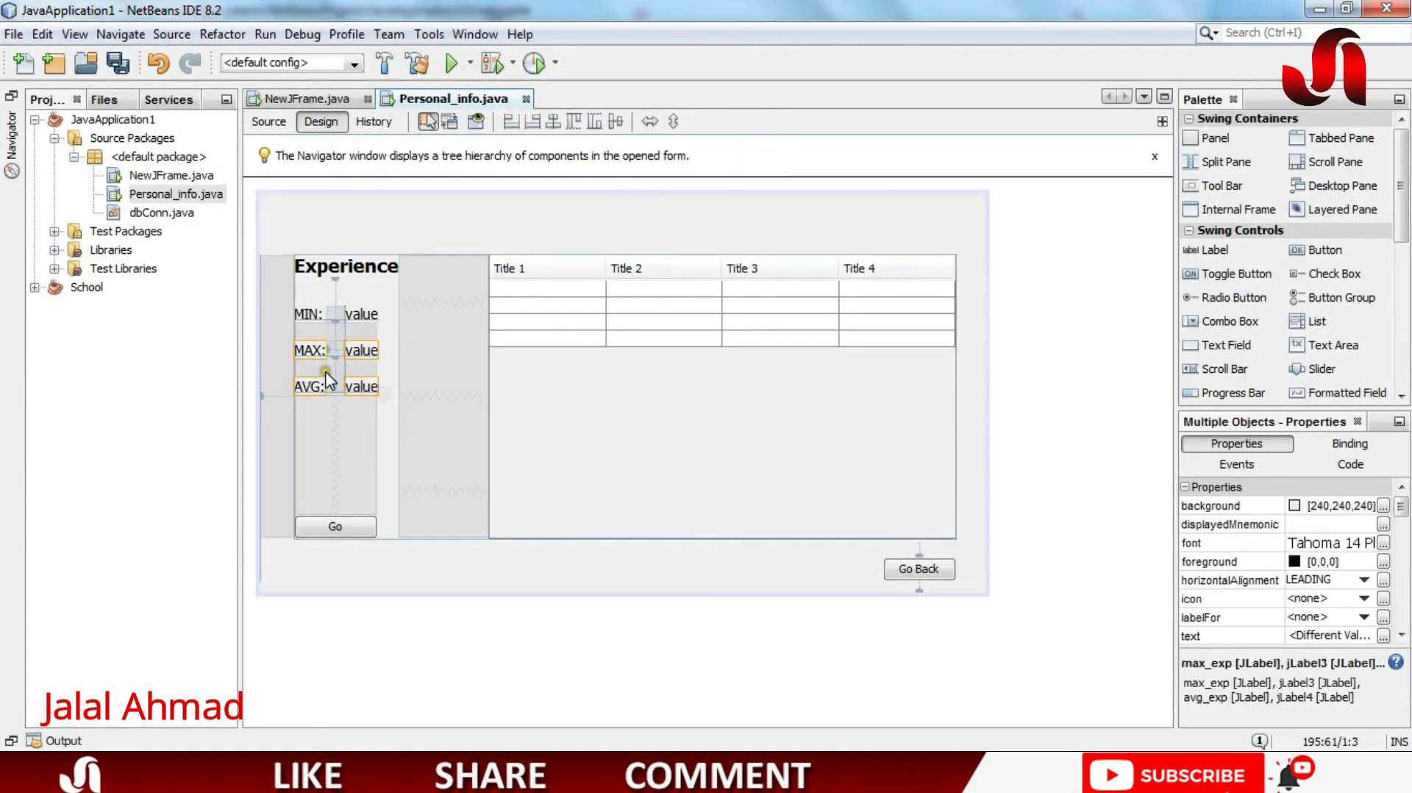
key("ctrl+v")
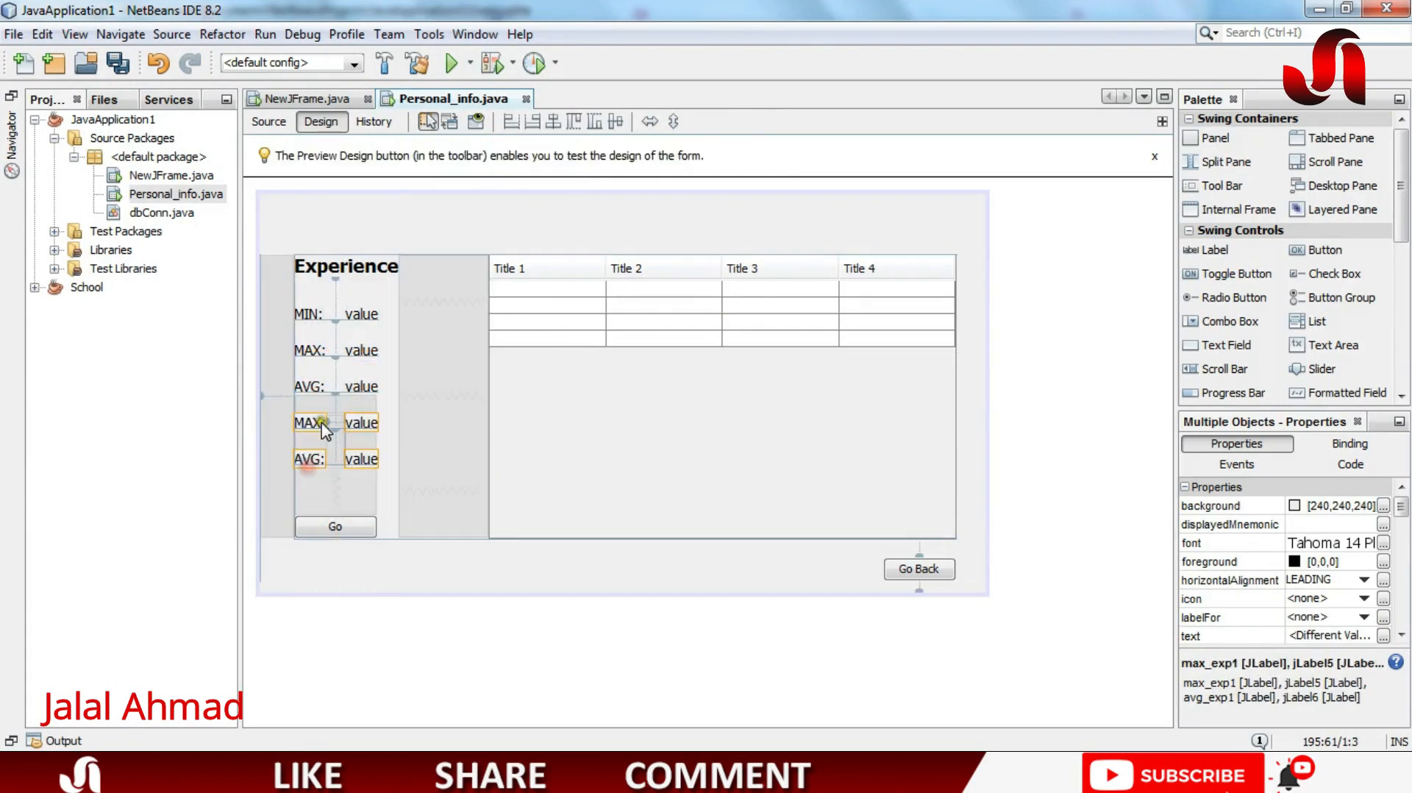
right_click(309, 423)
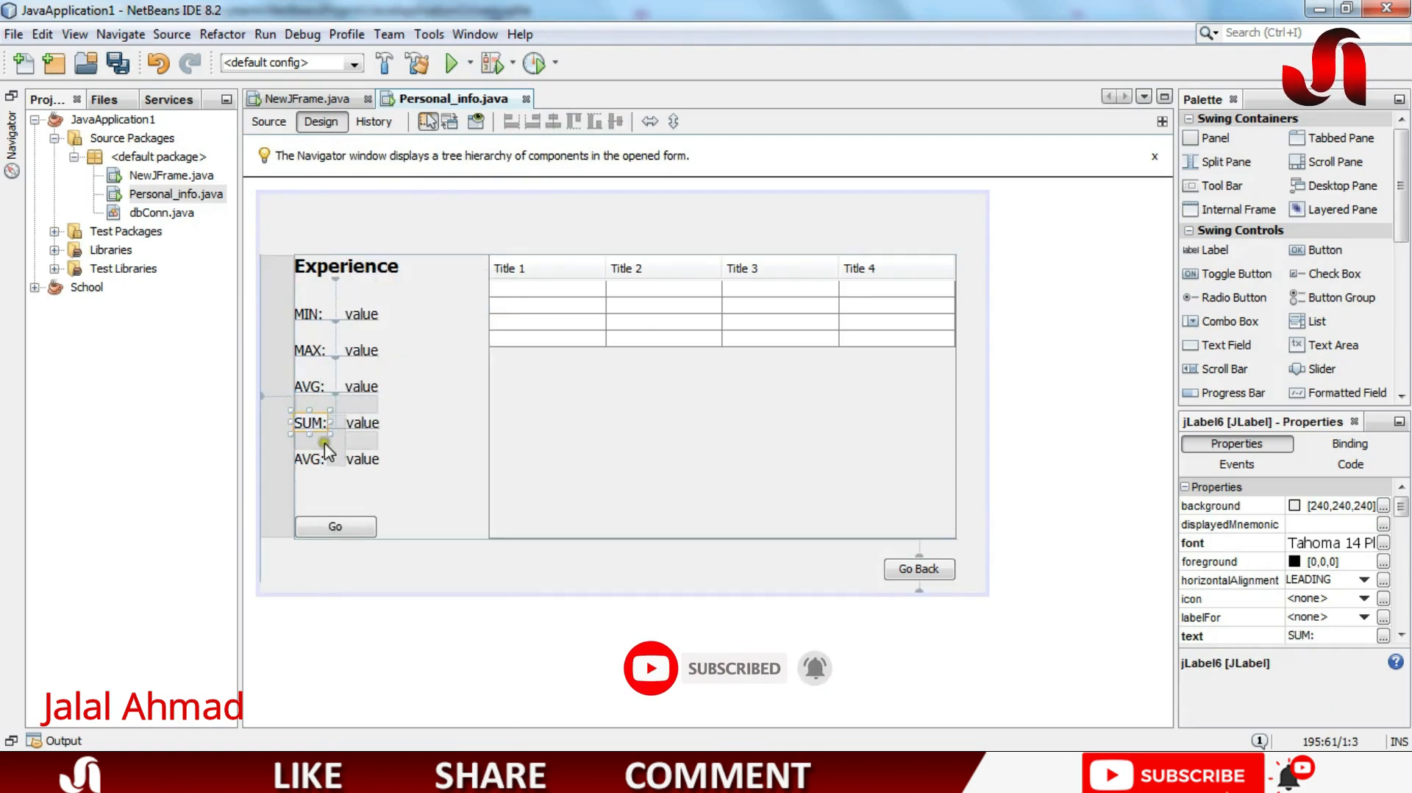
left_click(309, 459)
type("COUN")
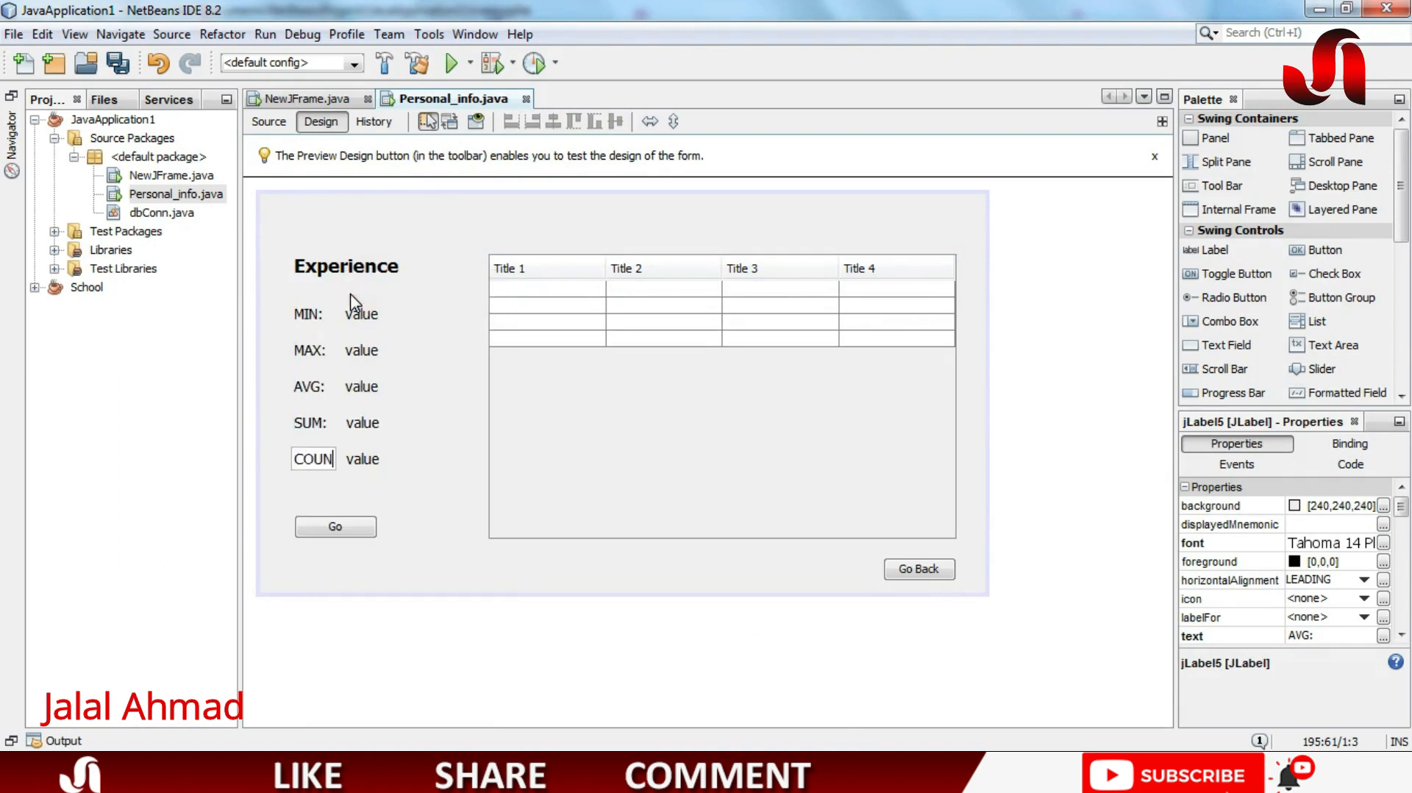
Step: Finish the COUNT label and align the value placeholders together
left_click(365, 293)
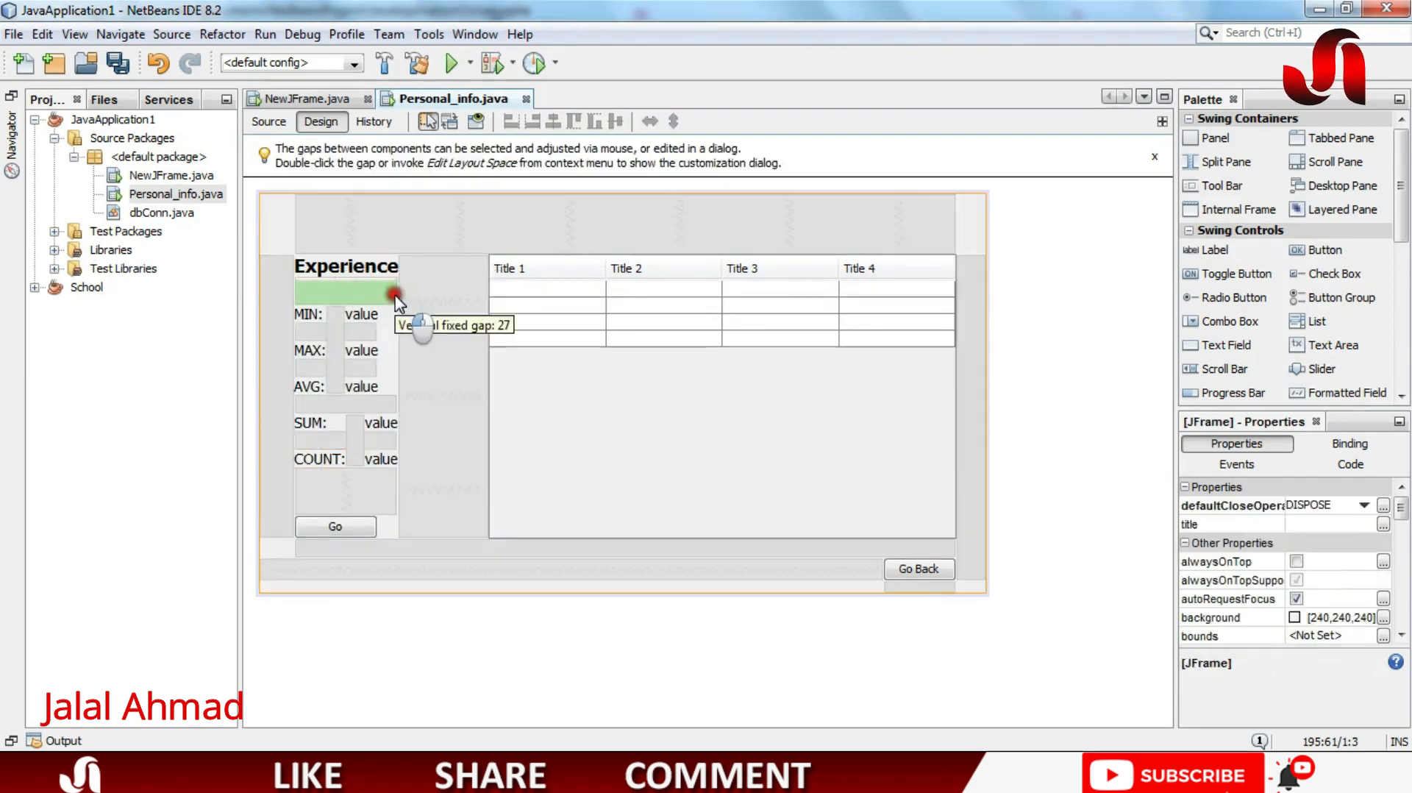
left_click(361, 313)
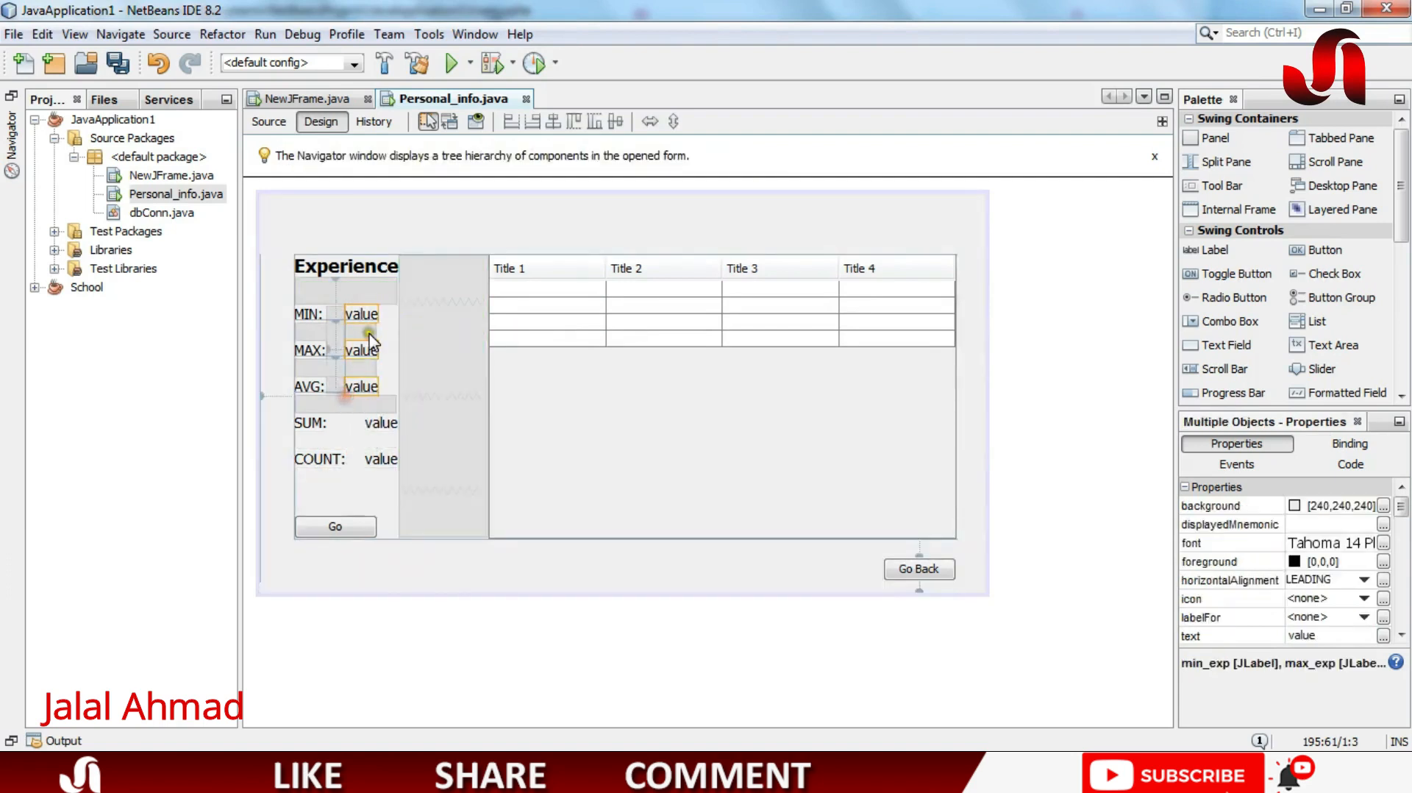
left_click(381, 349)
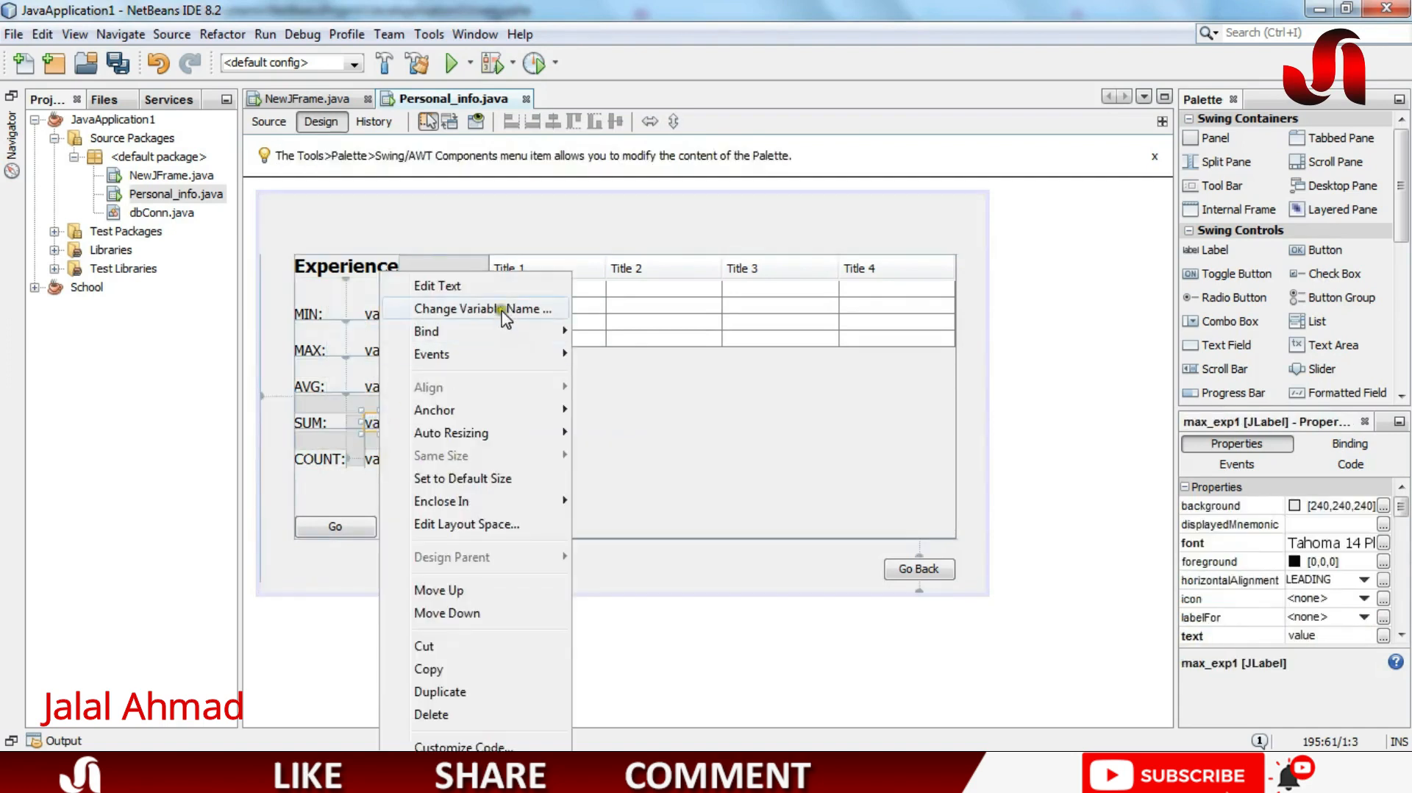
Step: Rename the new value labels' variables to sum_exp and count_exp
left_click(480, 308)
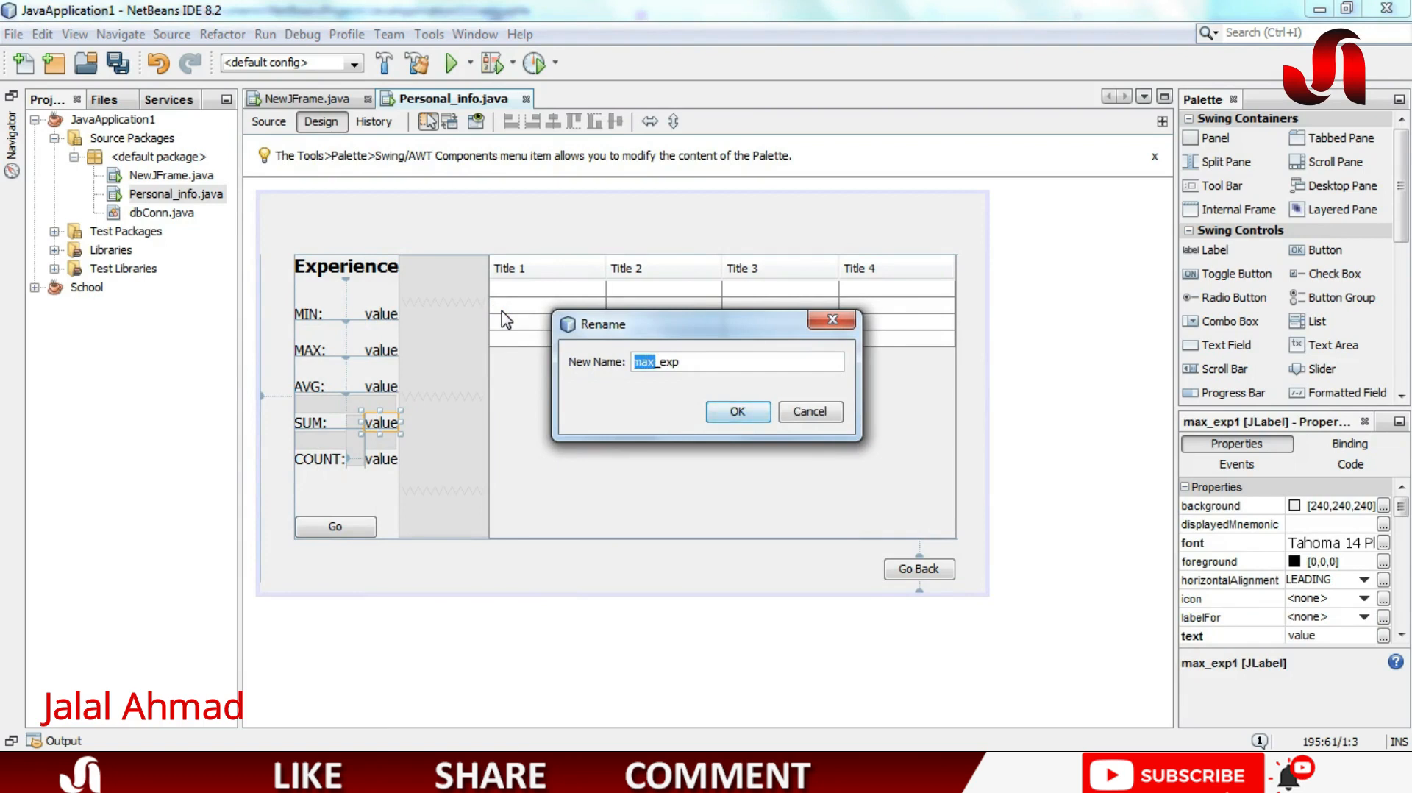
left_click(735, 411)
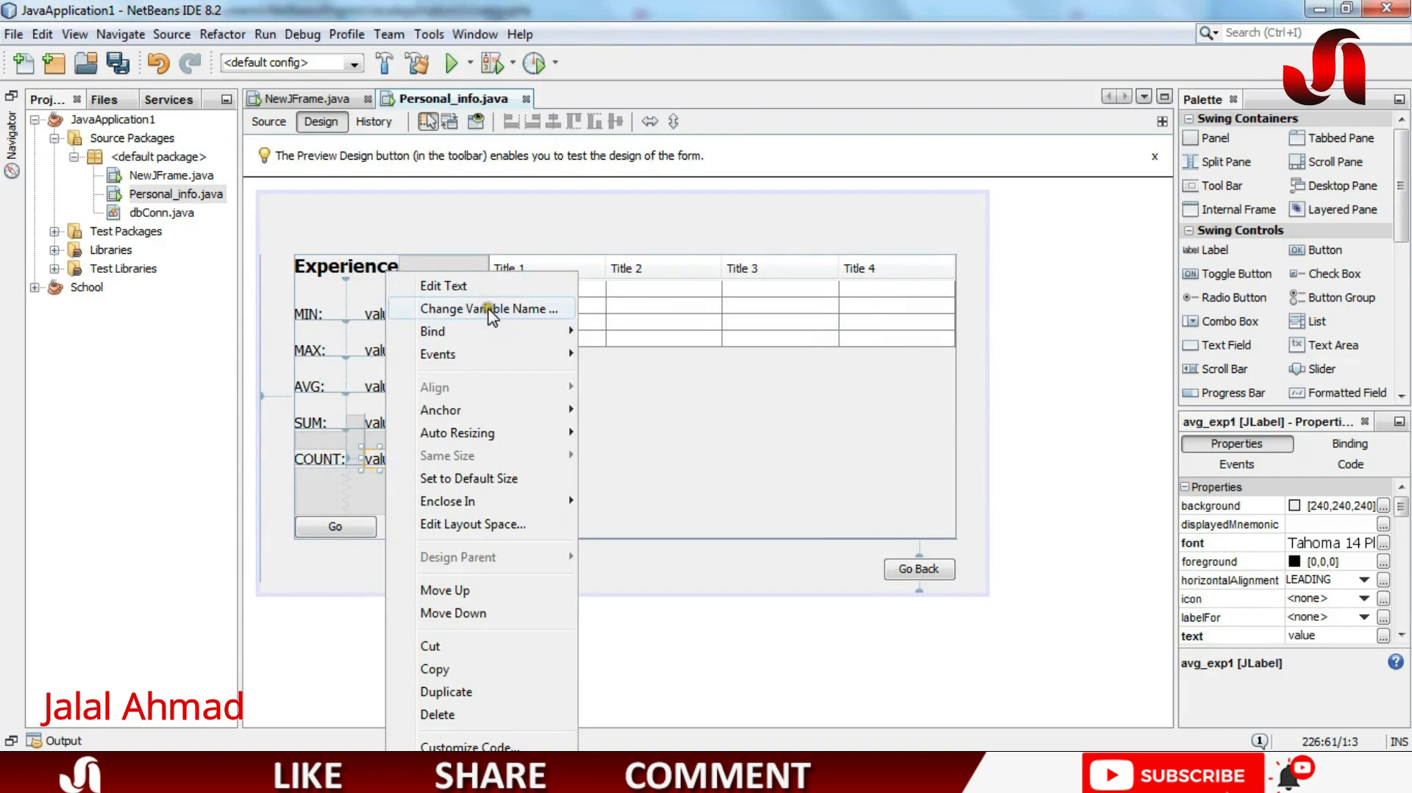
left_click(489, 308)
type("count_exp")
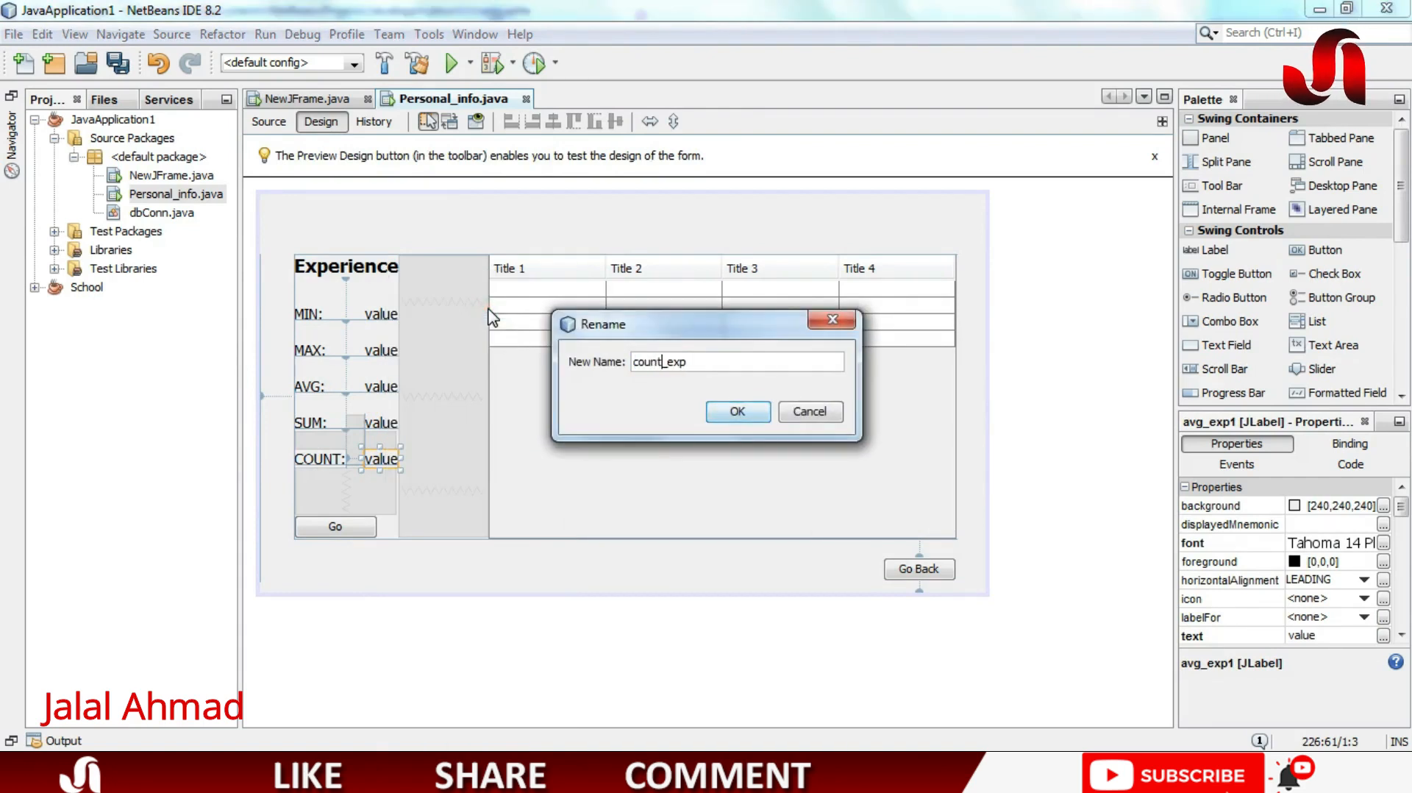
left_click(736, 412)
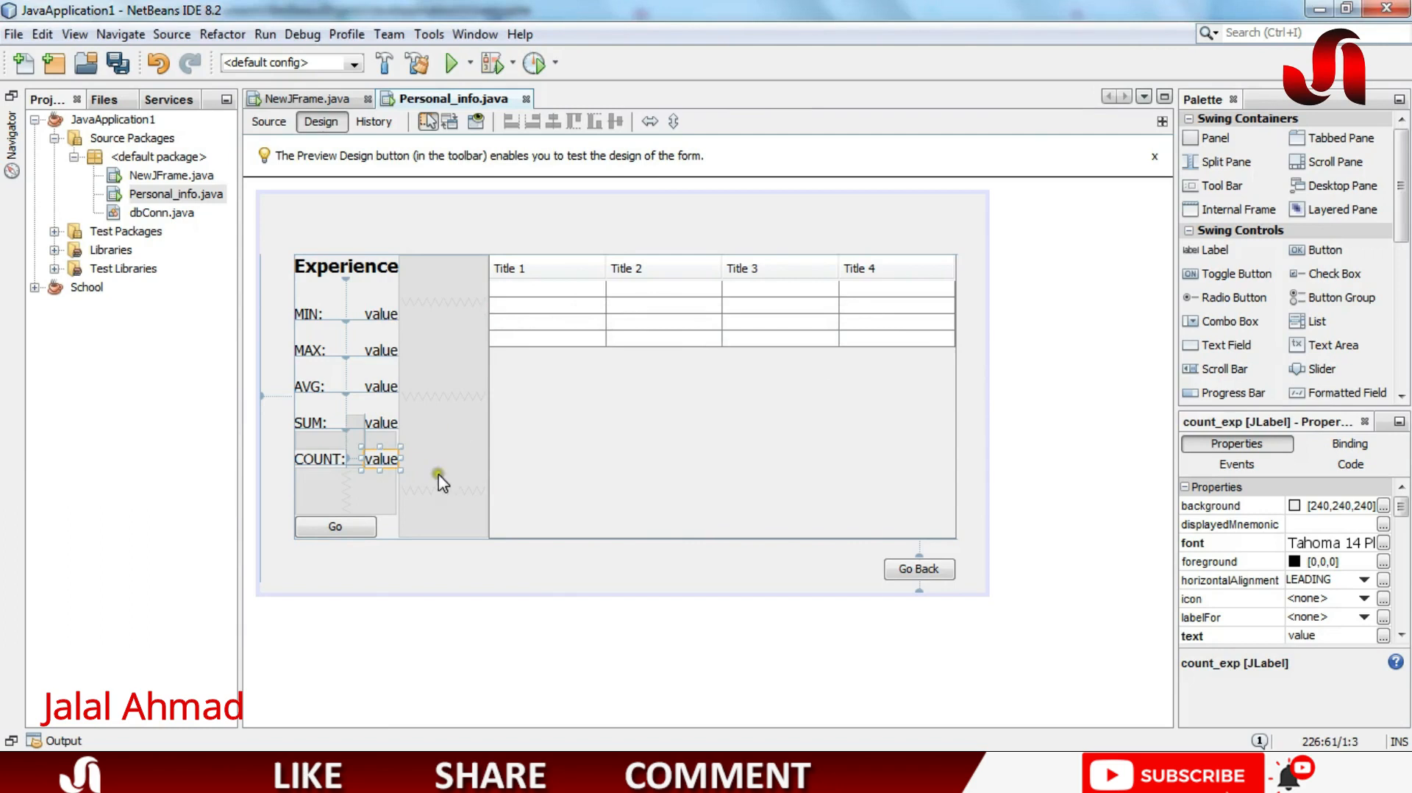
Step: In the Go handler, add sum(exp) and count(exp) to the query and fetch sumexp, copying the max_exp.setText line
right_click(335, 526)
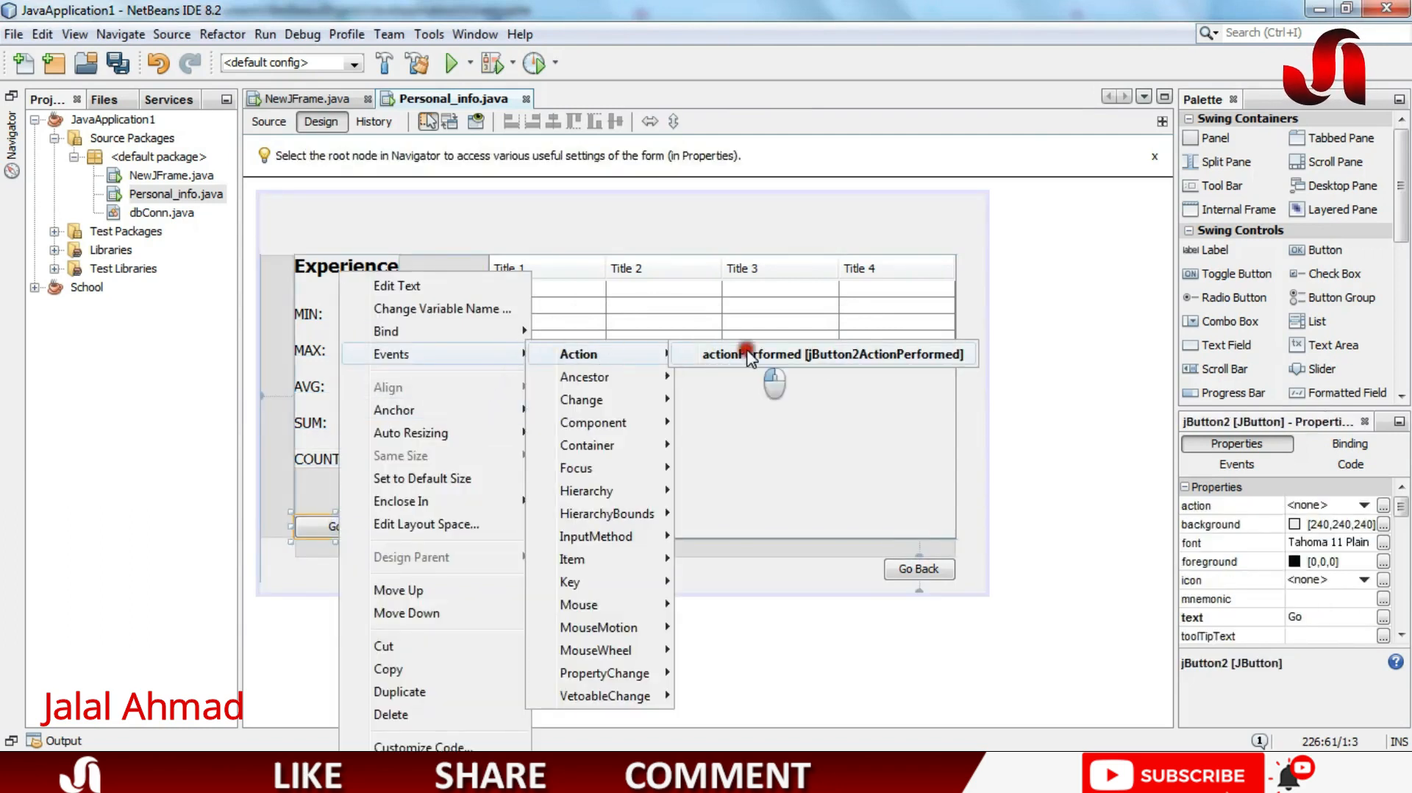
left_click(821, 353)
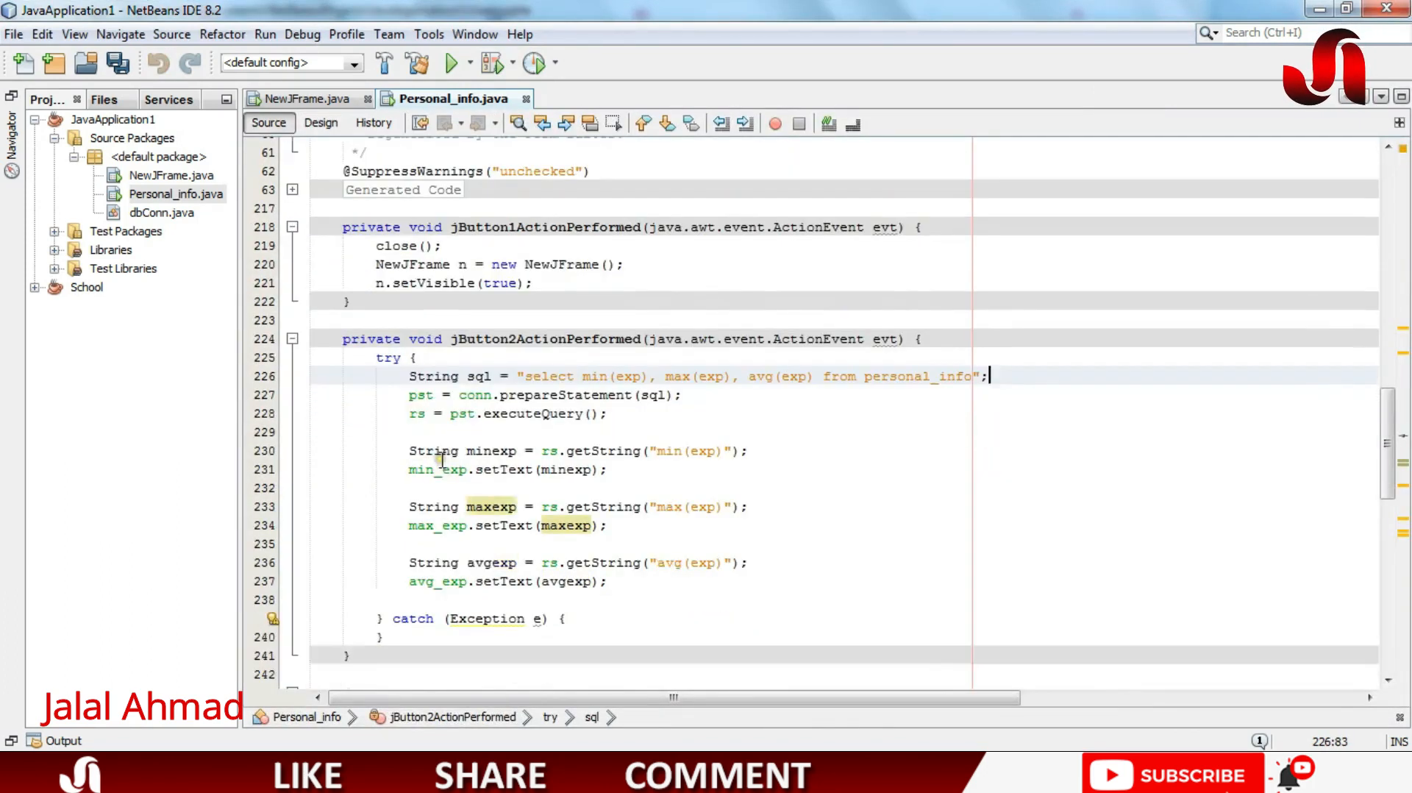
scroll("down", 3)
type(", sum(exp")
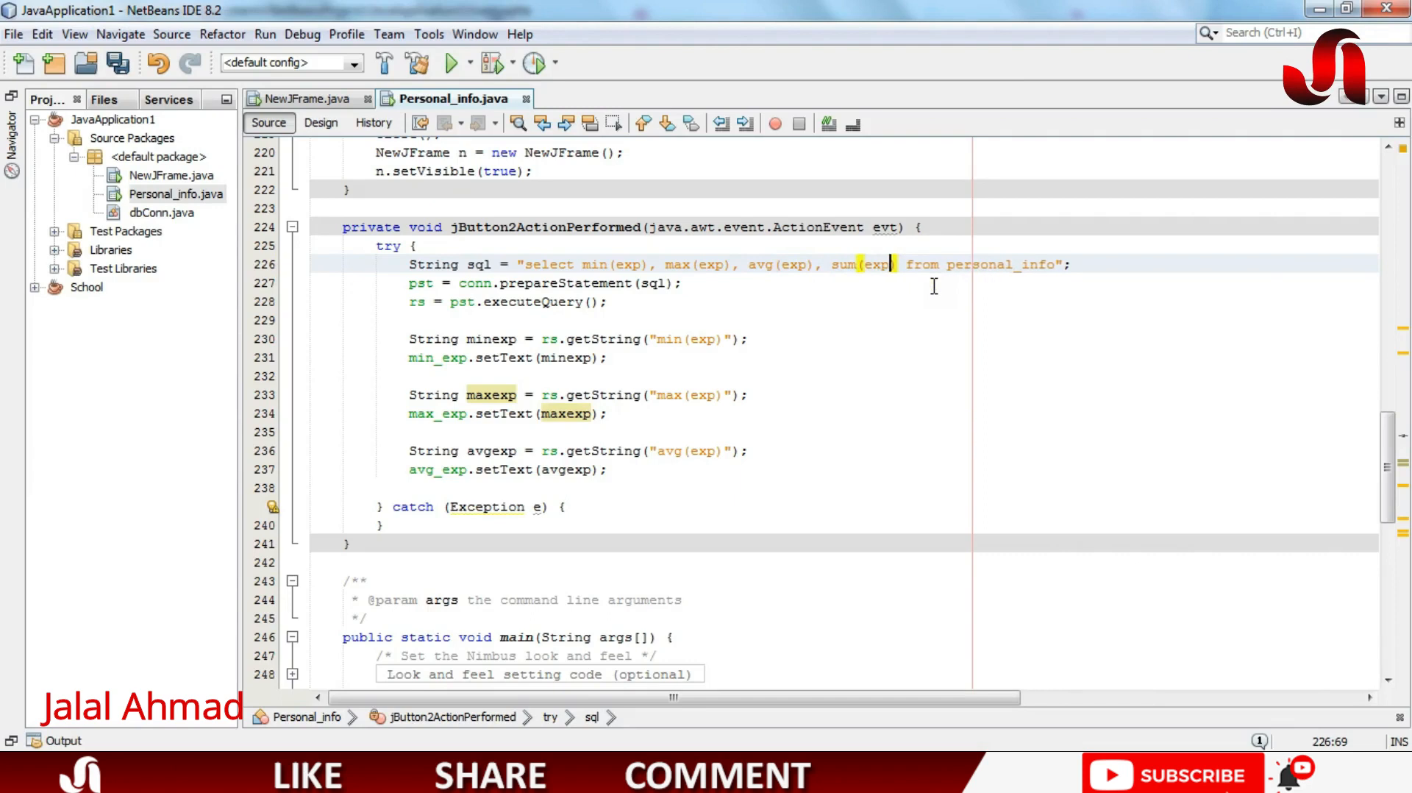
type(", count(exp")
type("String sumexp = rs.getString(\"sum(exp)\");")
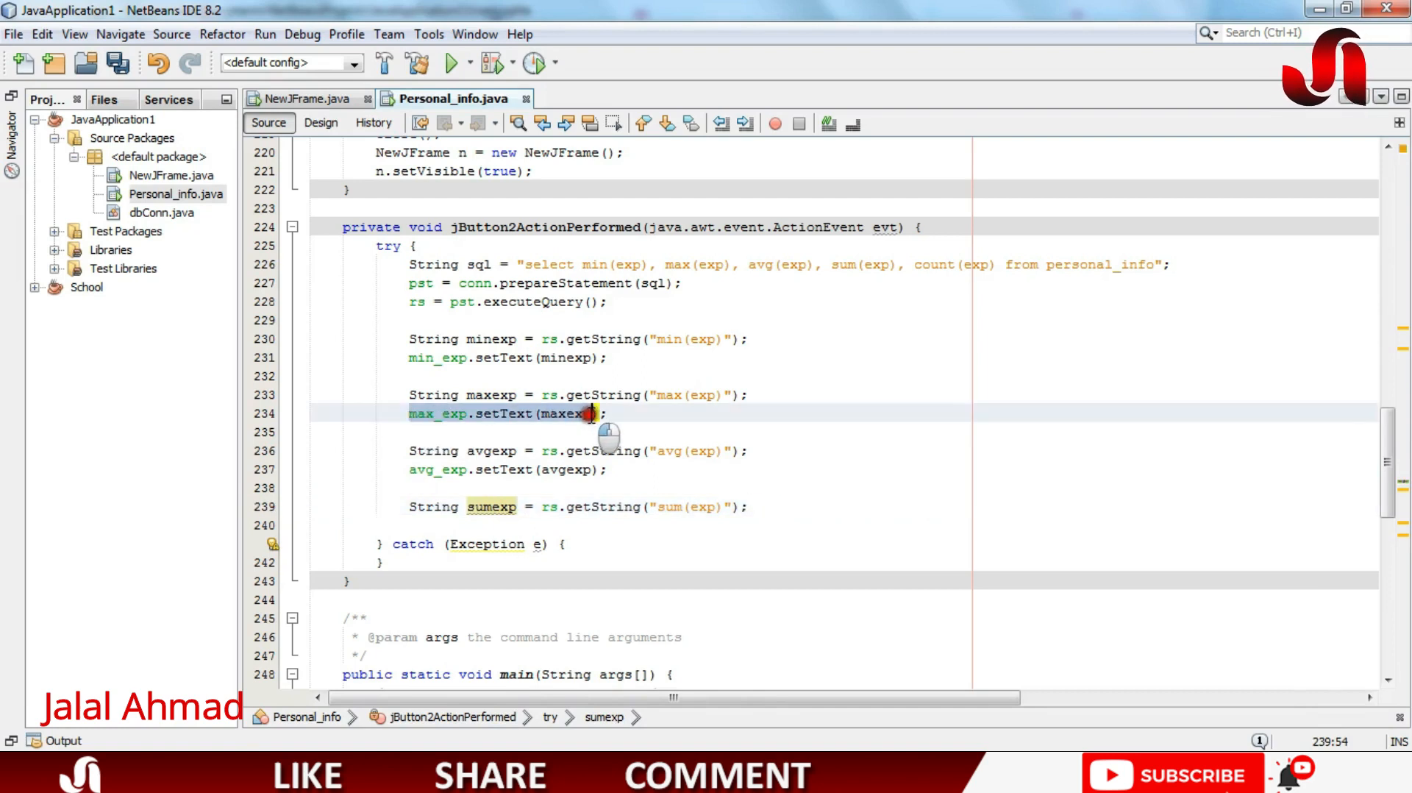
left_click(747, 505)
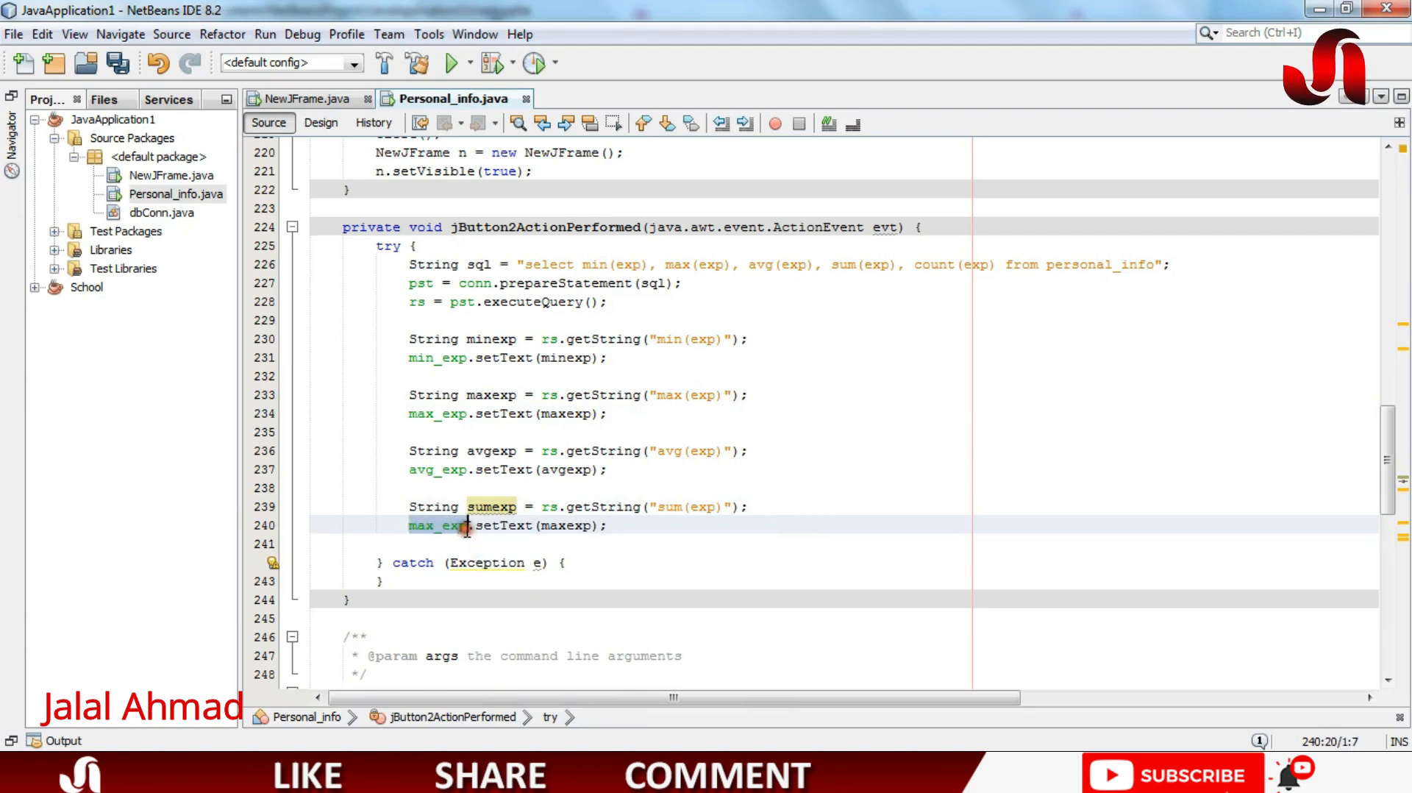
Step: Confirm the SUM label is sum_exp and change the copied line to sum_exp.setText(sumexp)
left_click(321, 123)
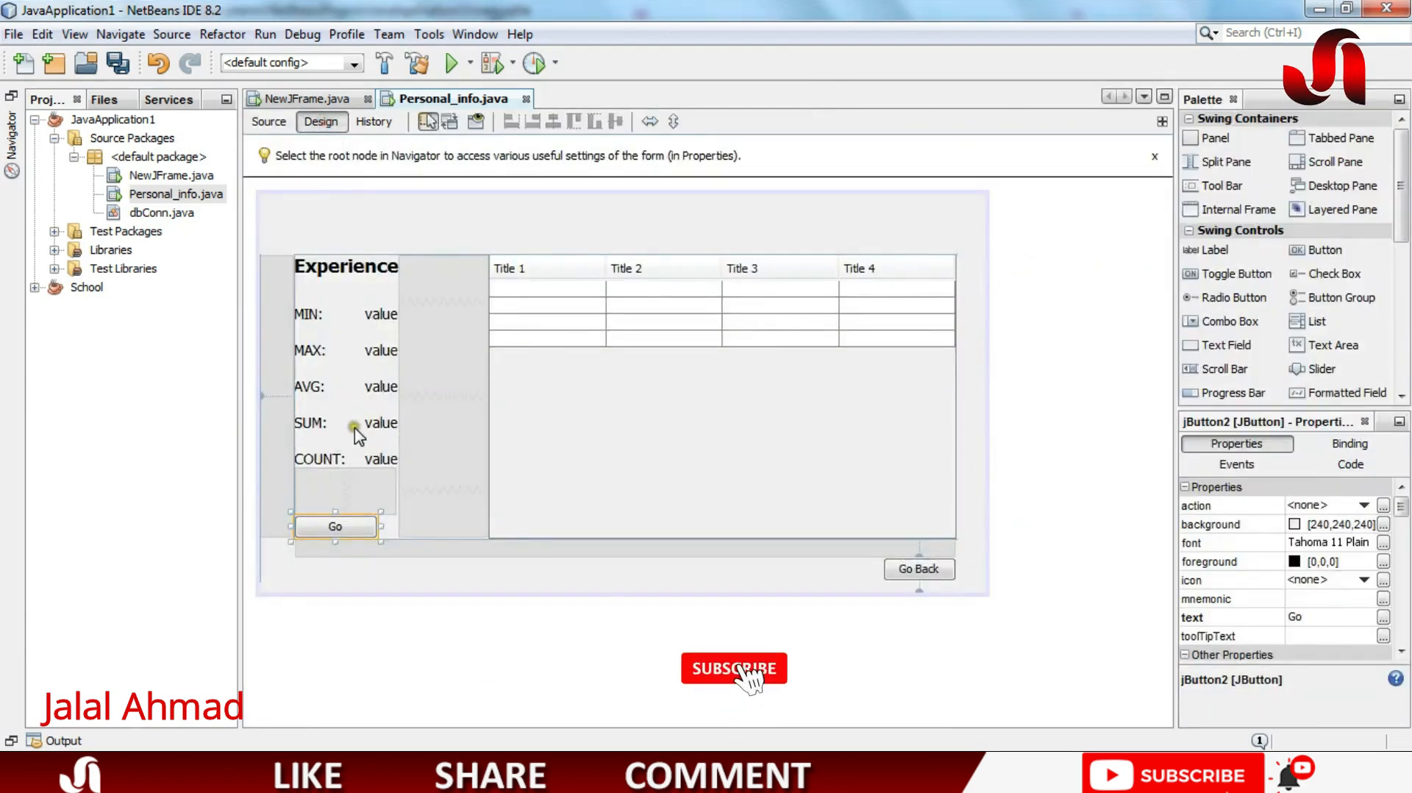
right_click(378, 423)
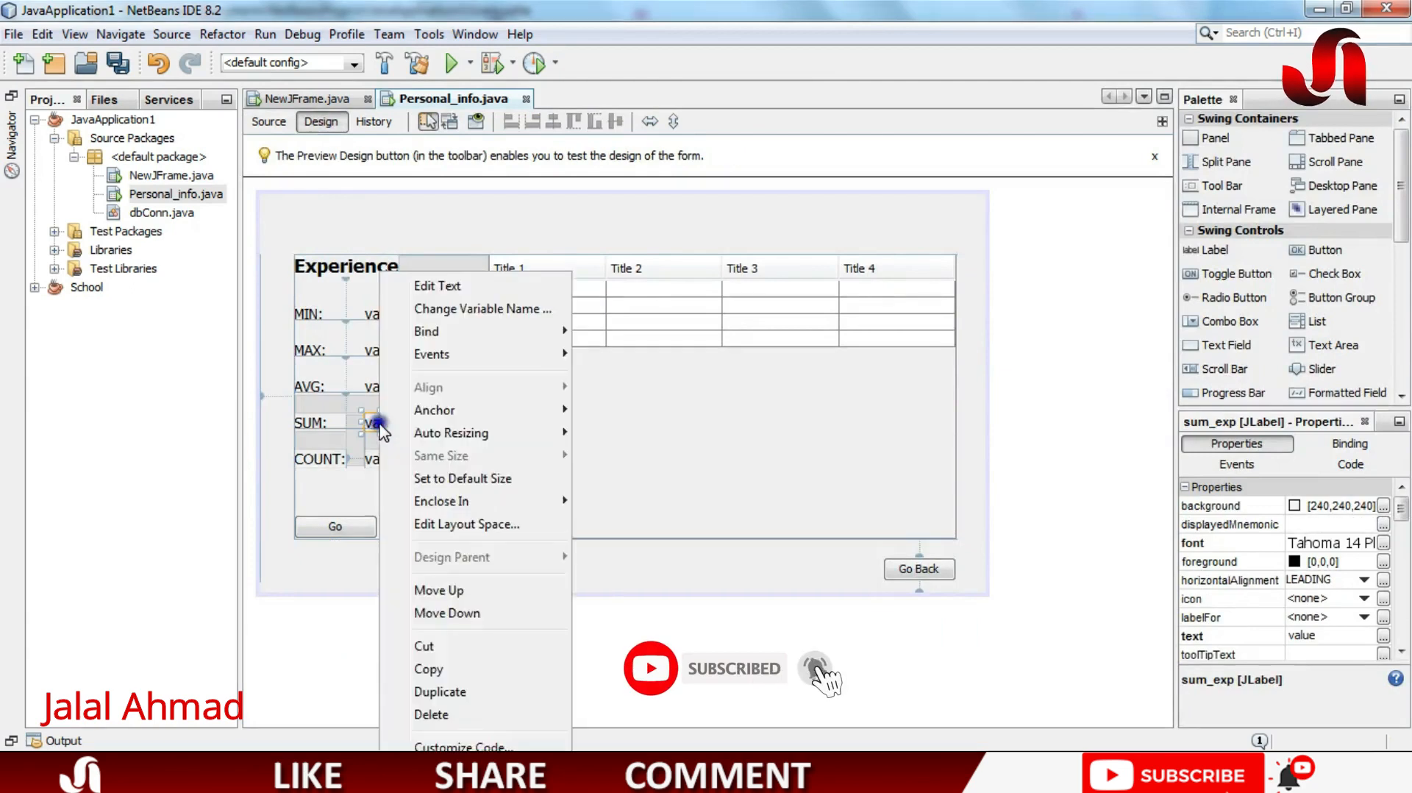
left_click(482, 308)
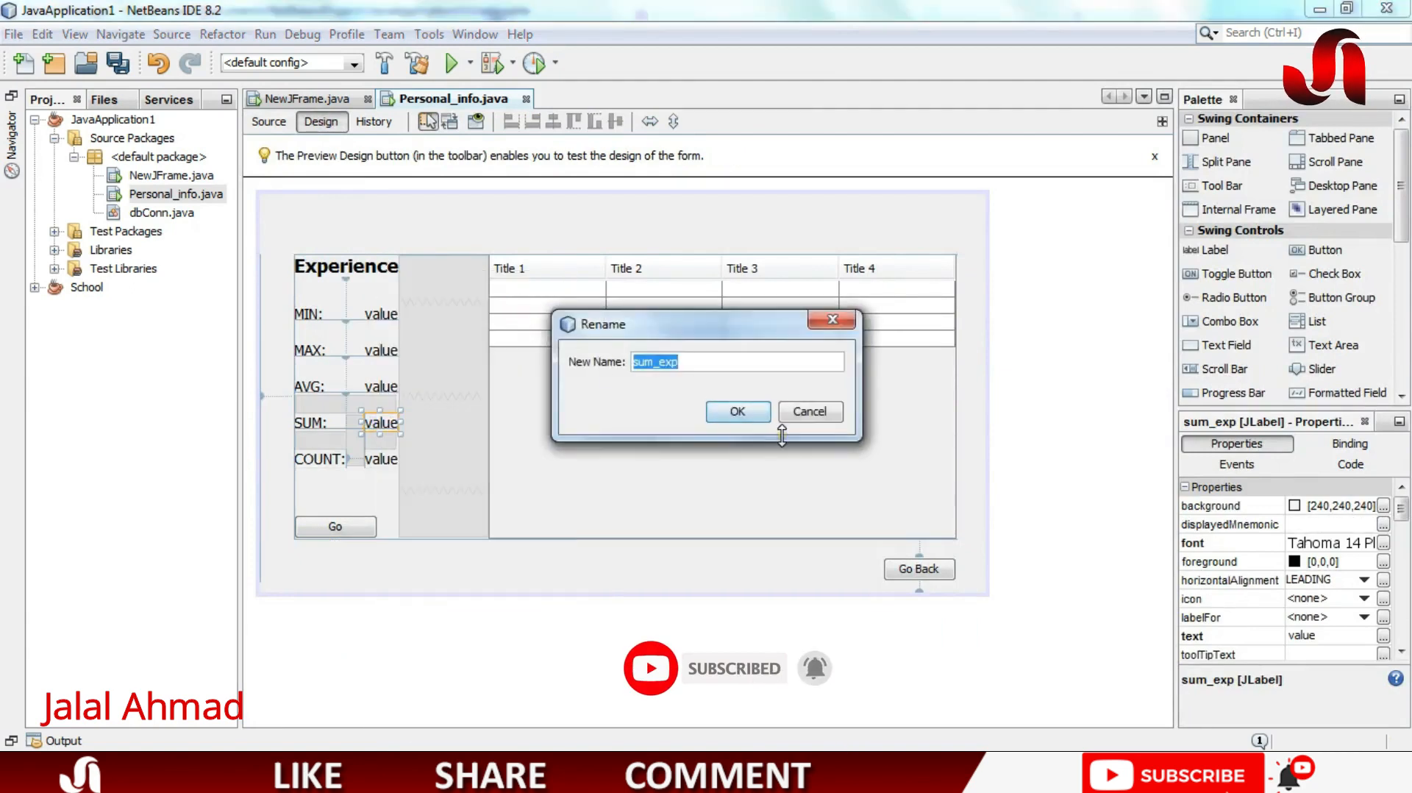
left_click(737, 411)
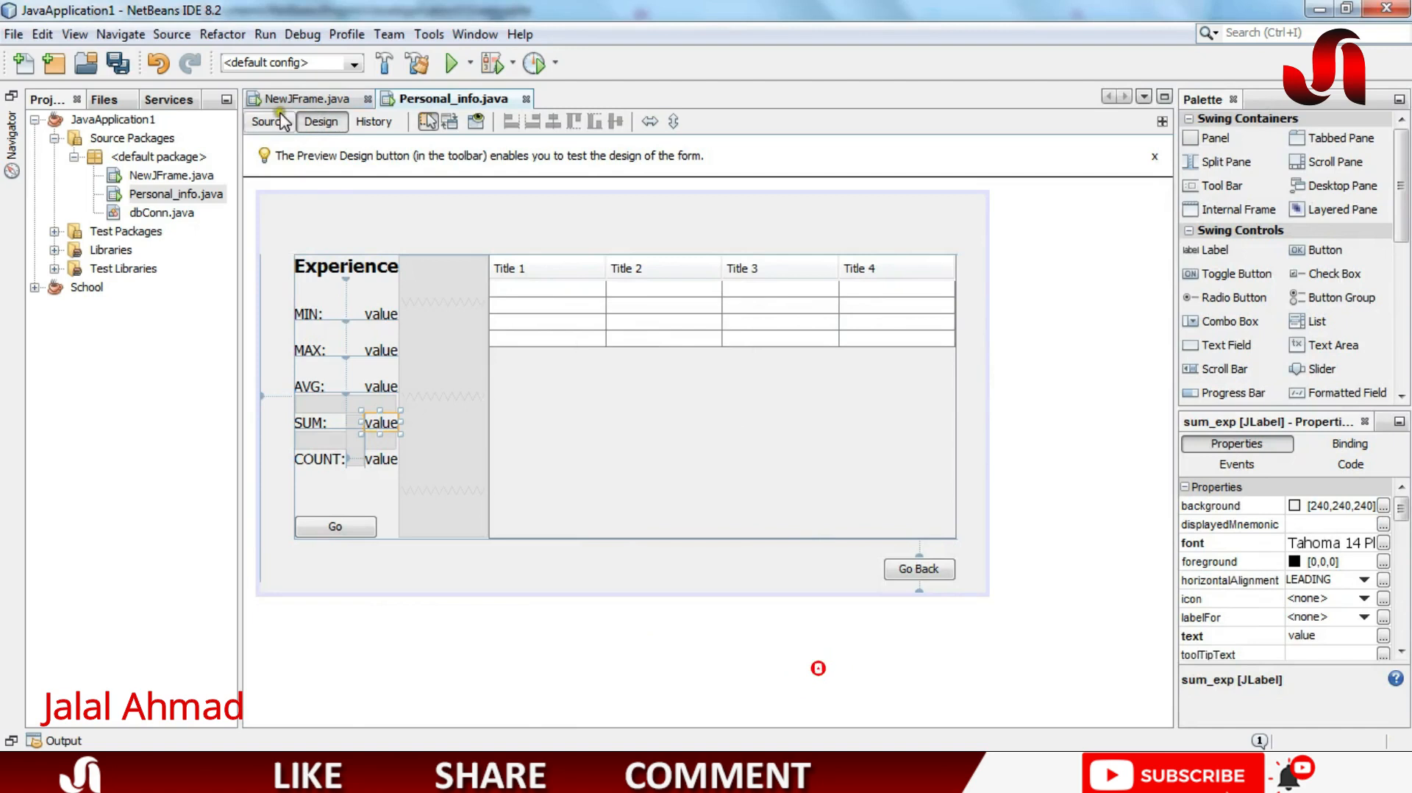
left_click(268, 123)
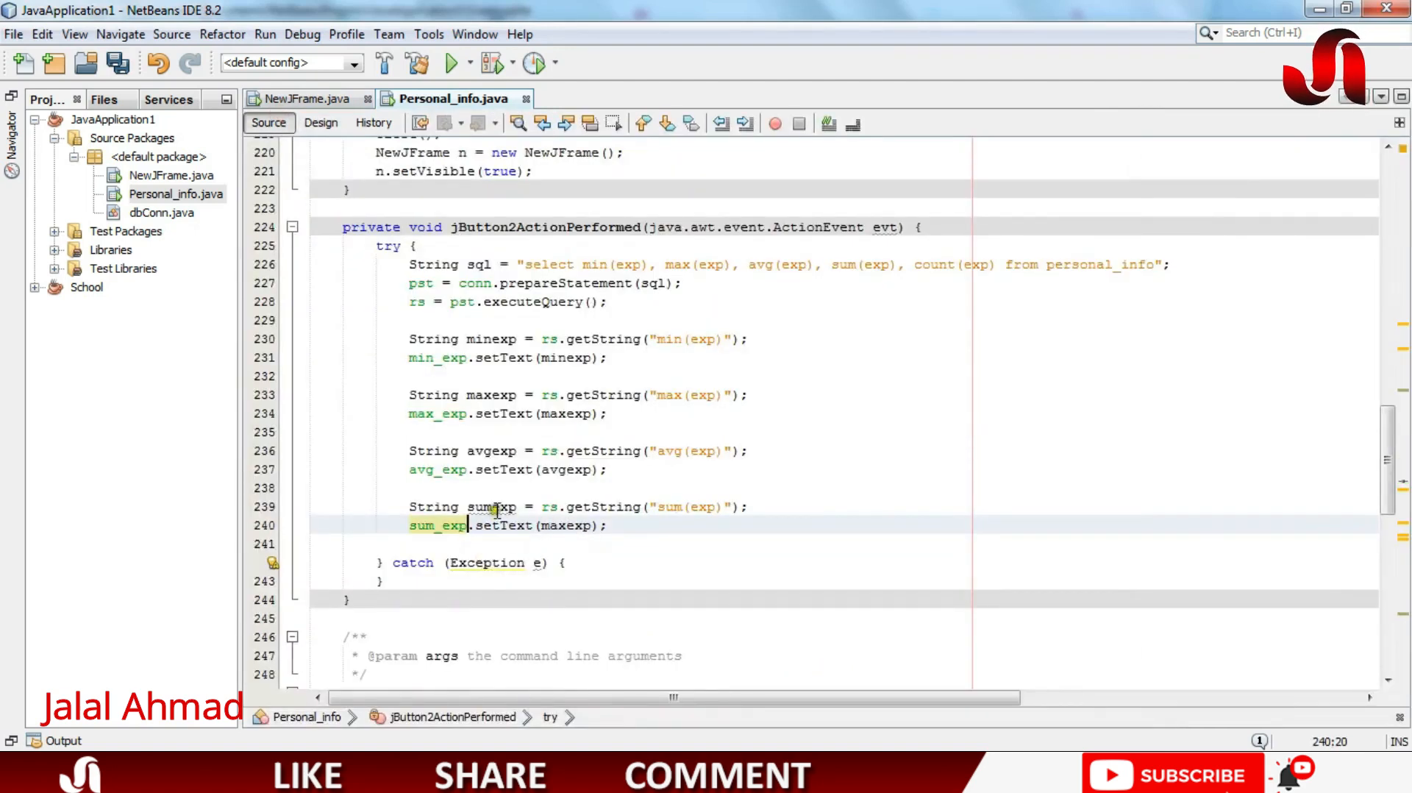
double_click(565, 525)
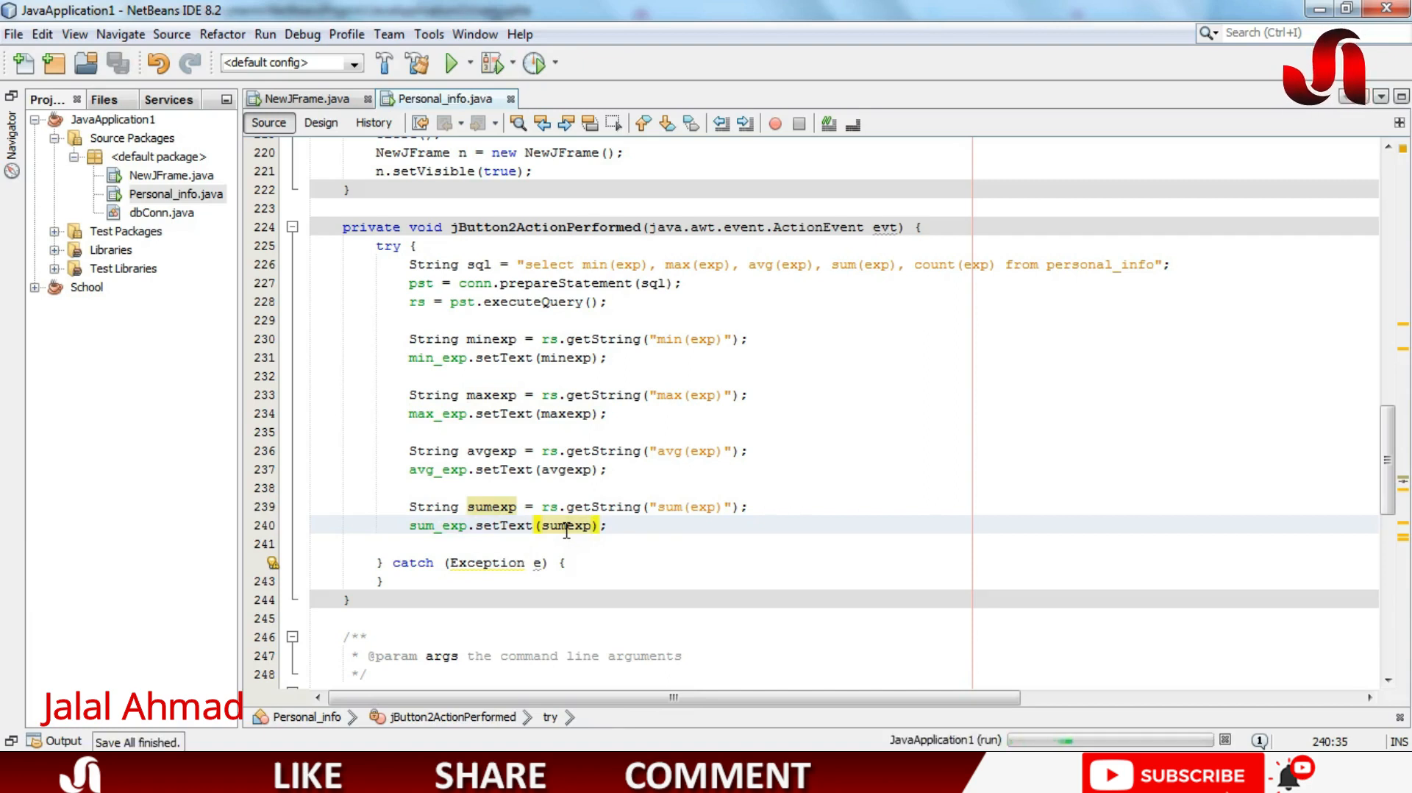
Step: Run the project and press Go to show MIN 2, MAX 8, AVG 5.0 and SUM 35
left_click(453, 63)
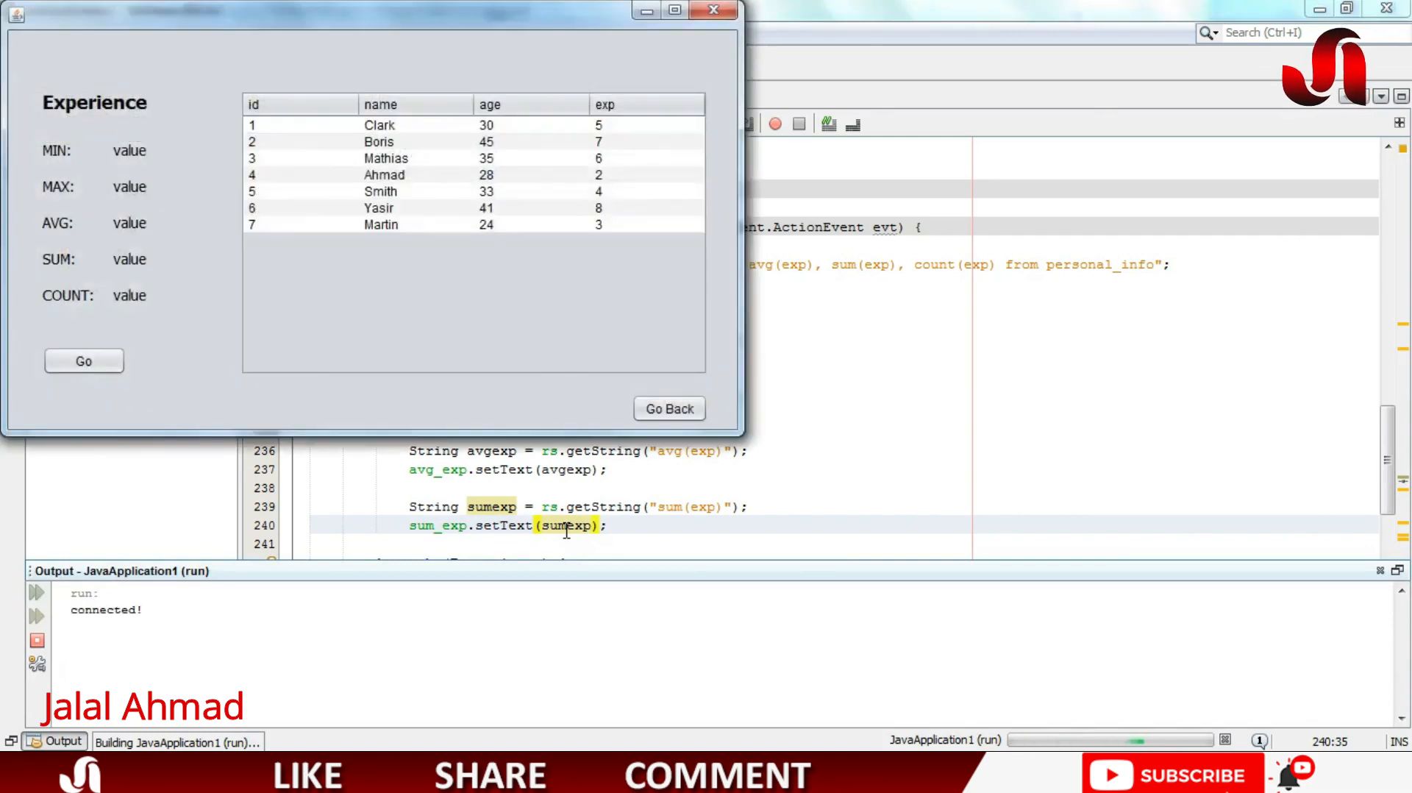
left_click(84, 361)
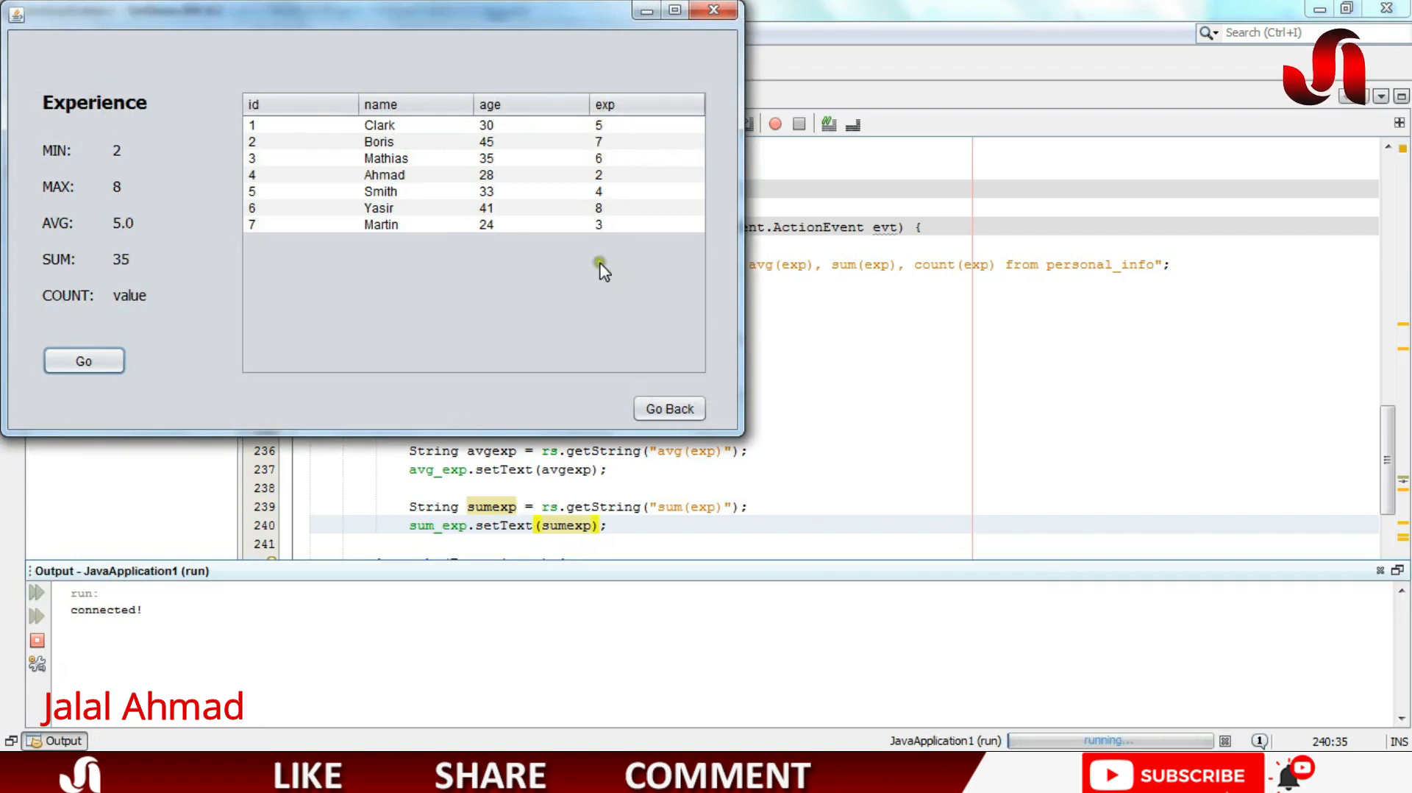
mouse_move(589, 273)
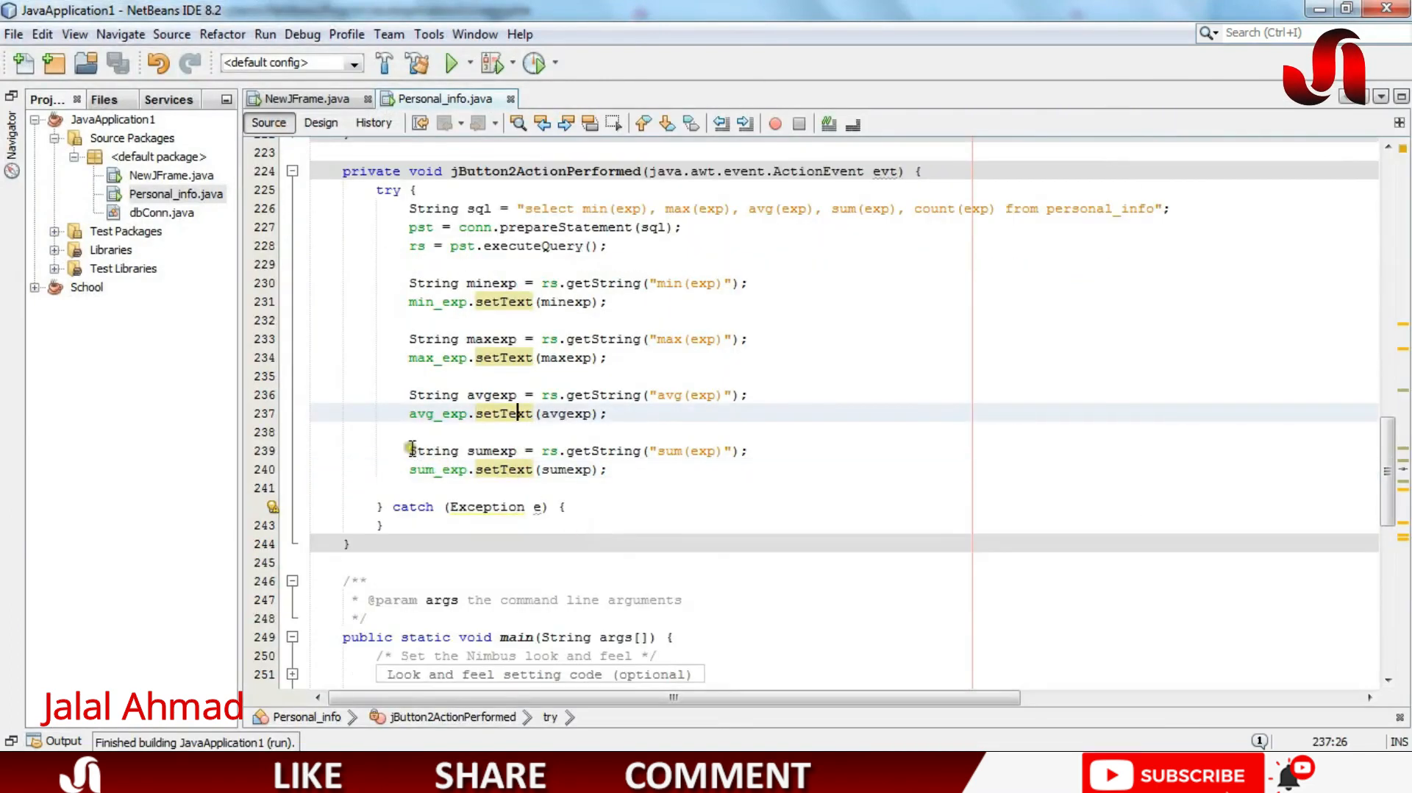
Step: Copy the sum lines as countexp from count(exp) and set count_exp.setText(countexp), checking the label's variable name
left_click(614, 469)
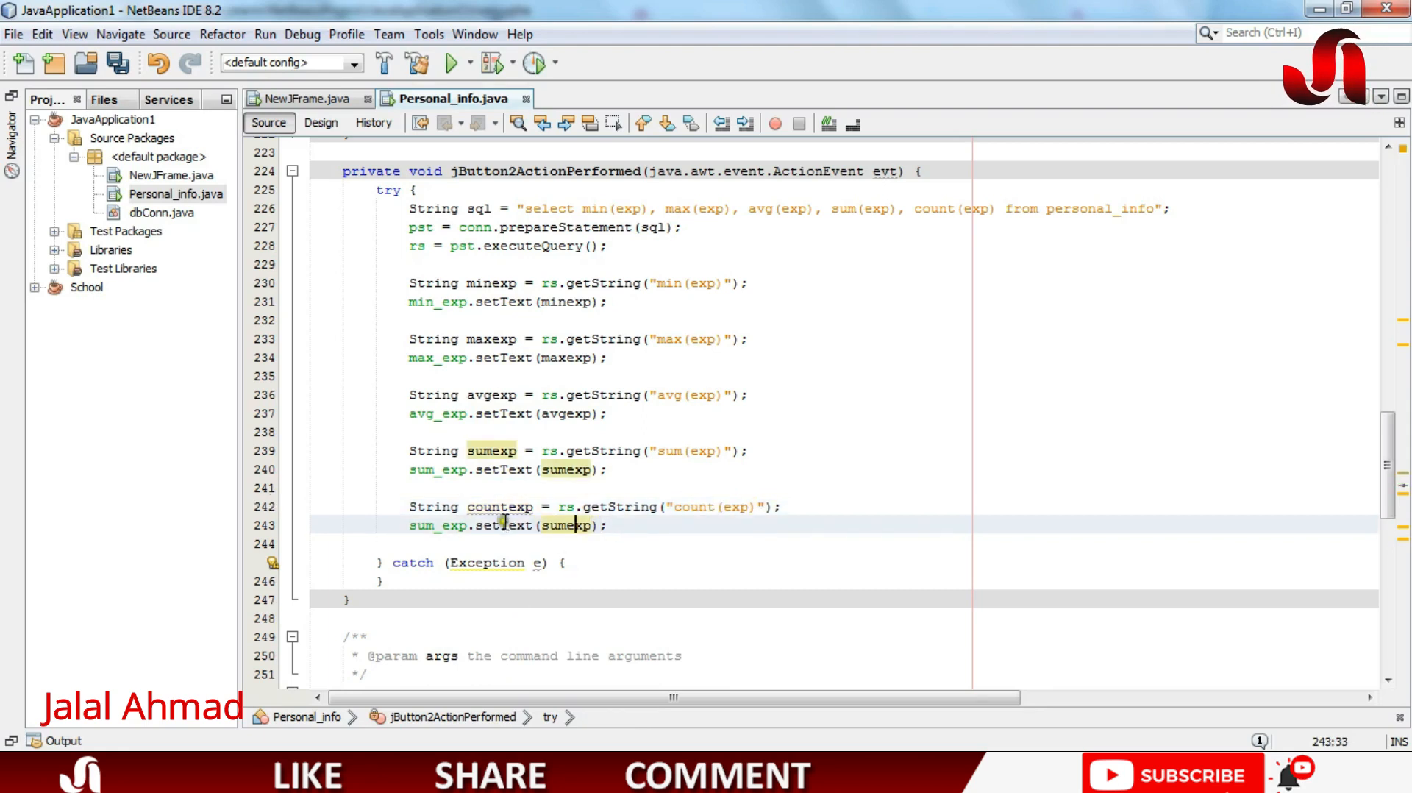
left_click(567, 525)
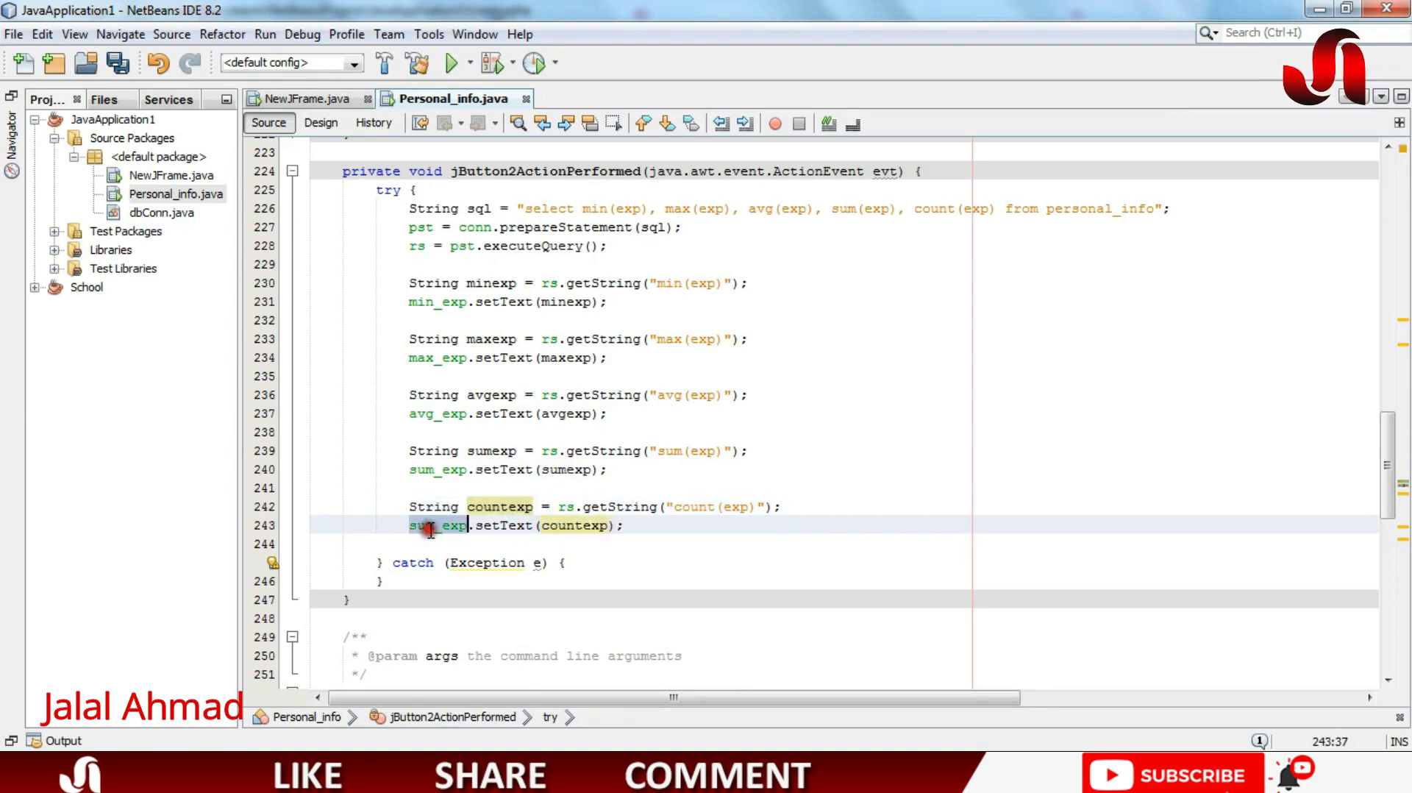
left_click(321, 123)
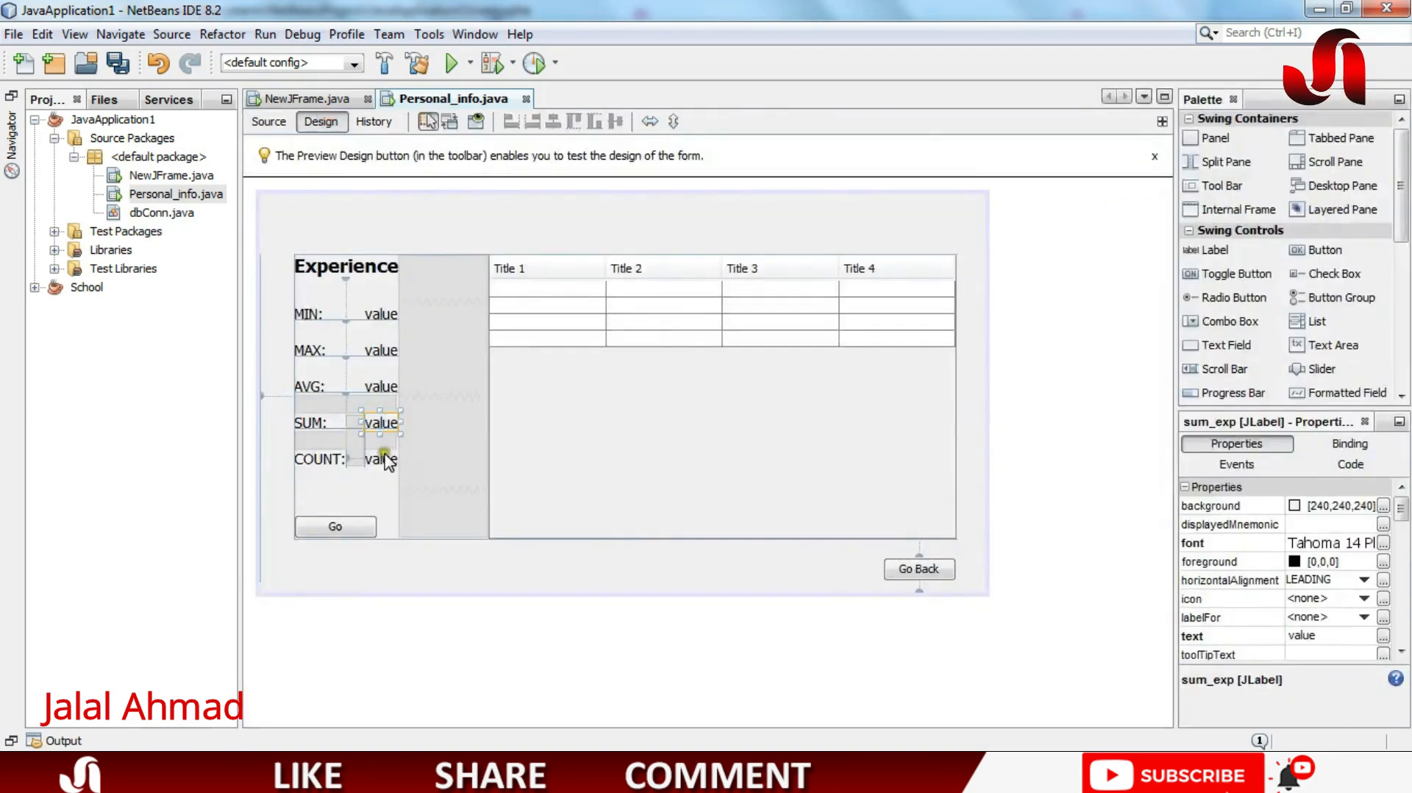
right_click(382, 460)
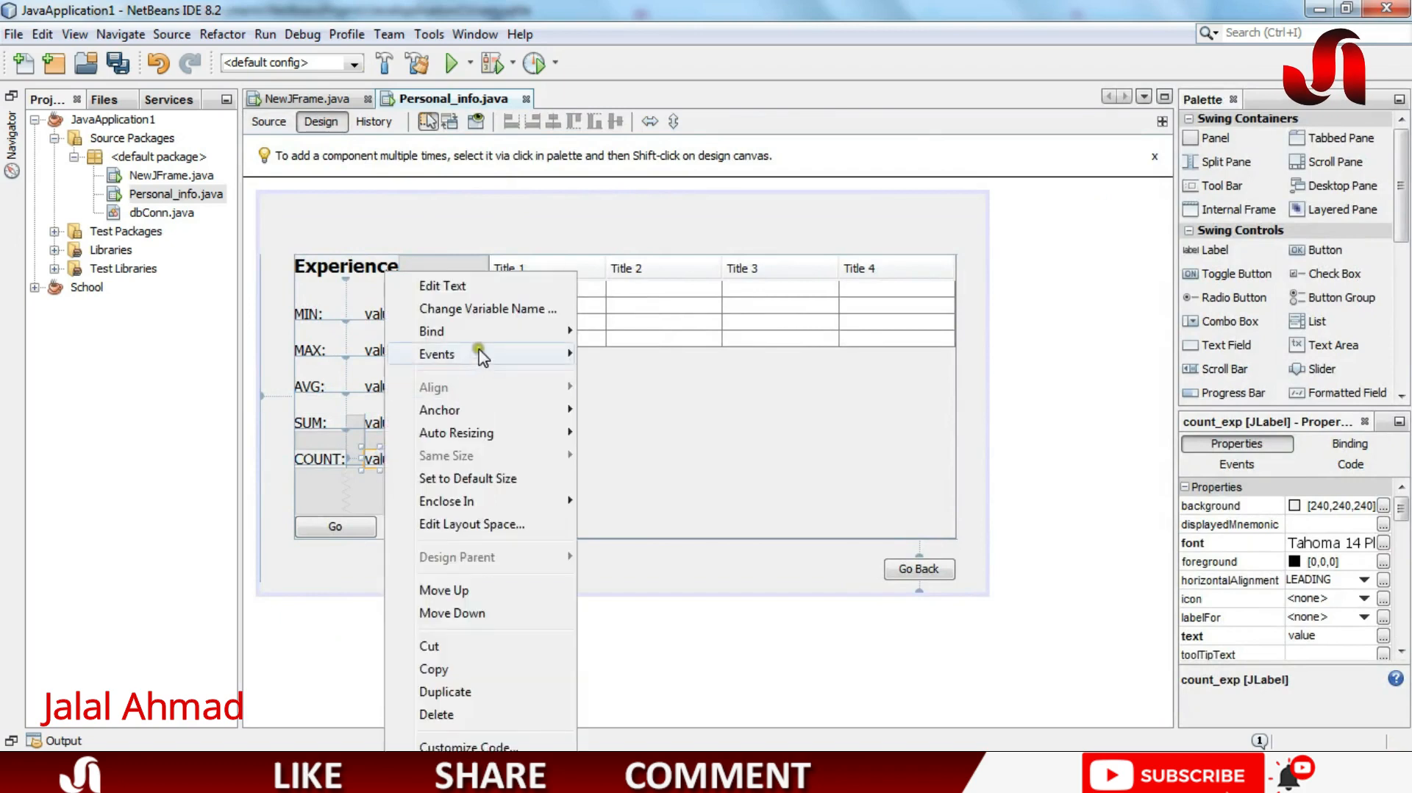
left_click(488, 308)
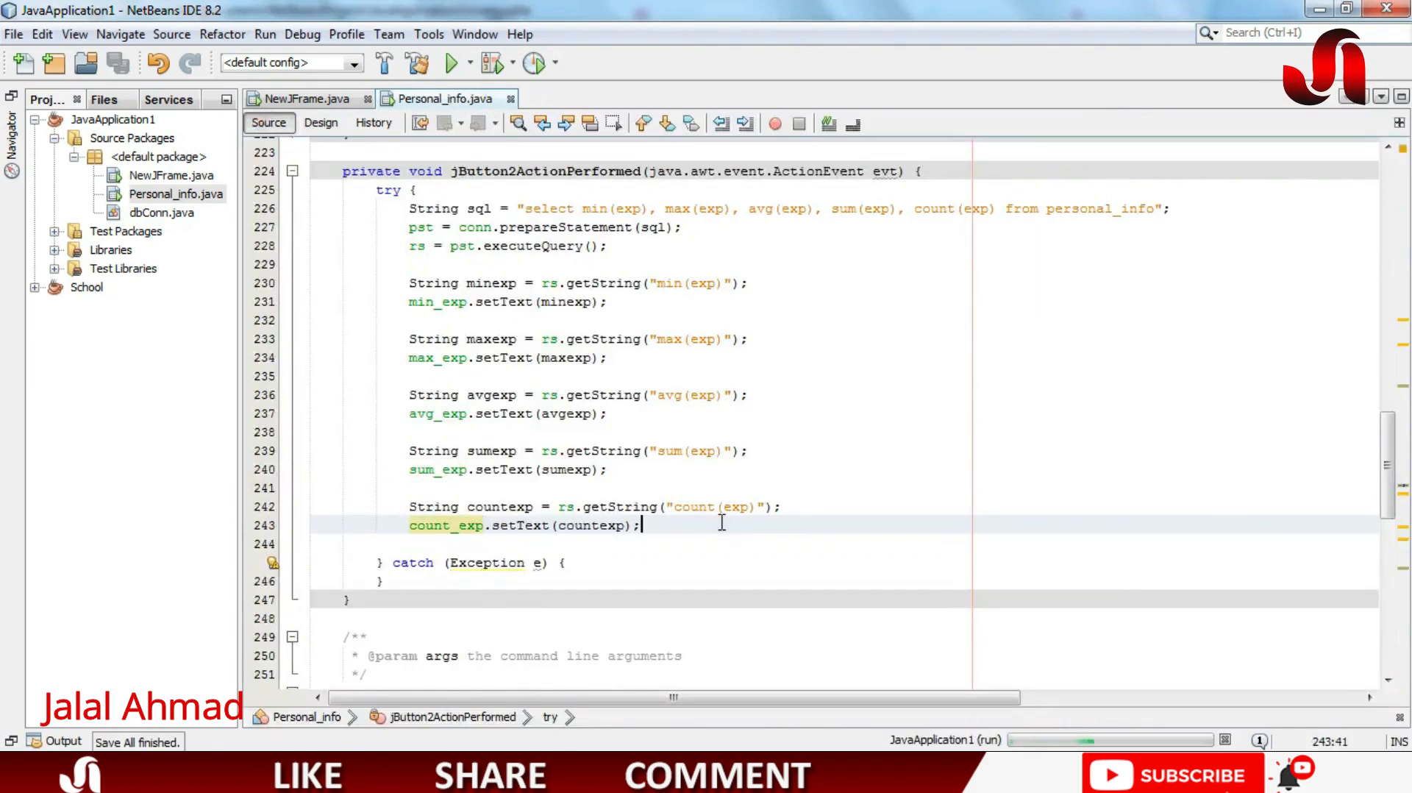
Step: Run the project and press Go to display all five statistics including COUNT 7
left_click(453, 64)
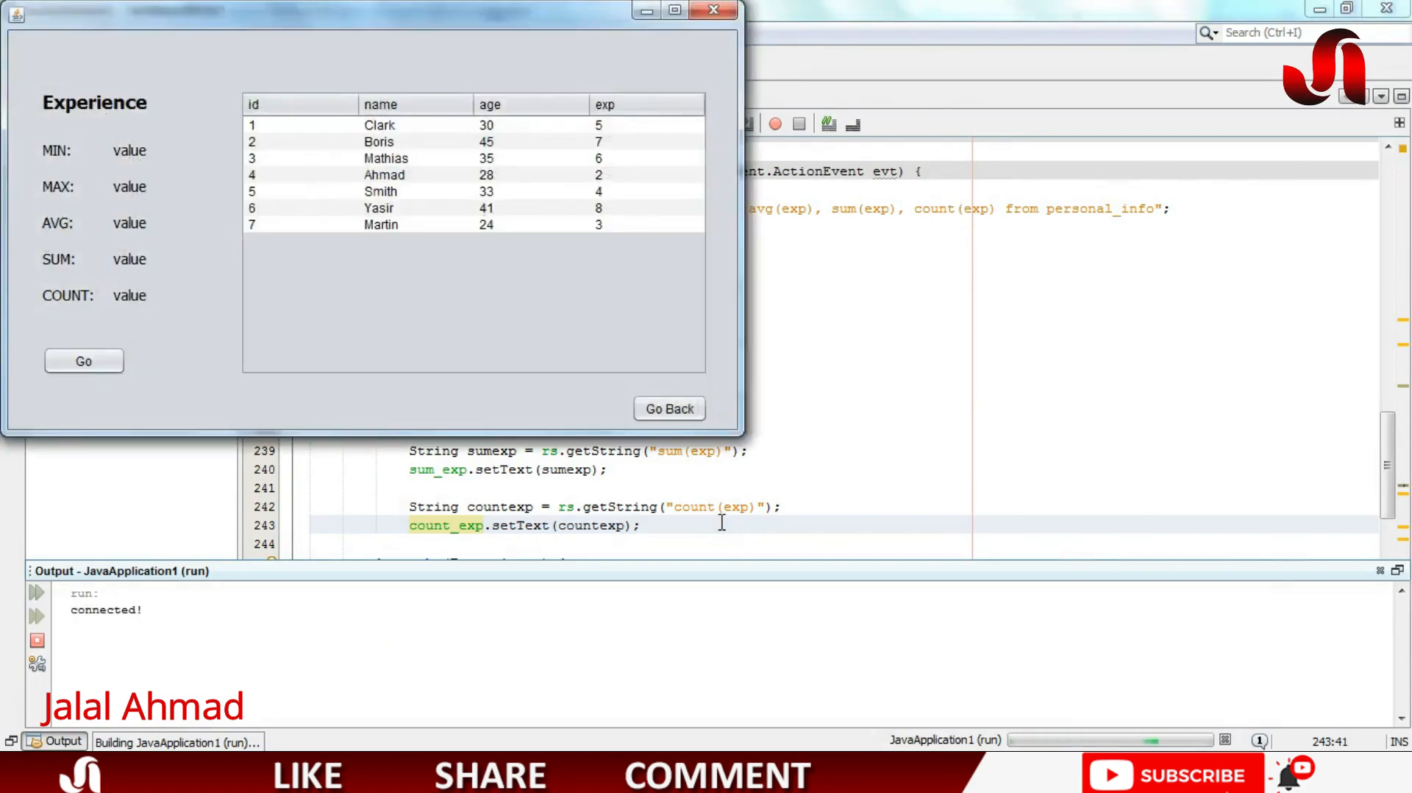
left_click(83, 361)
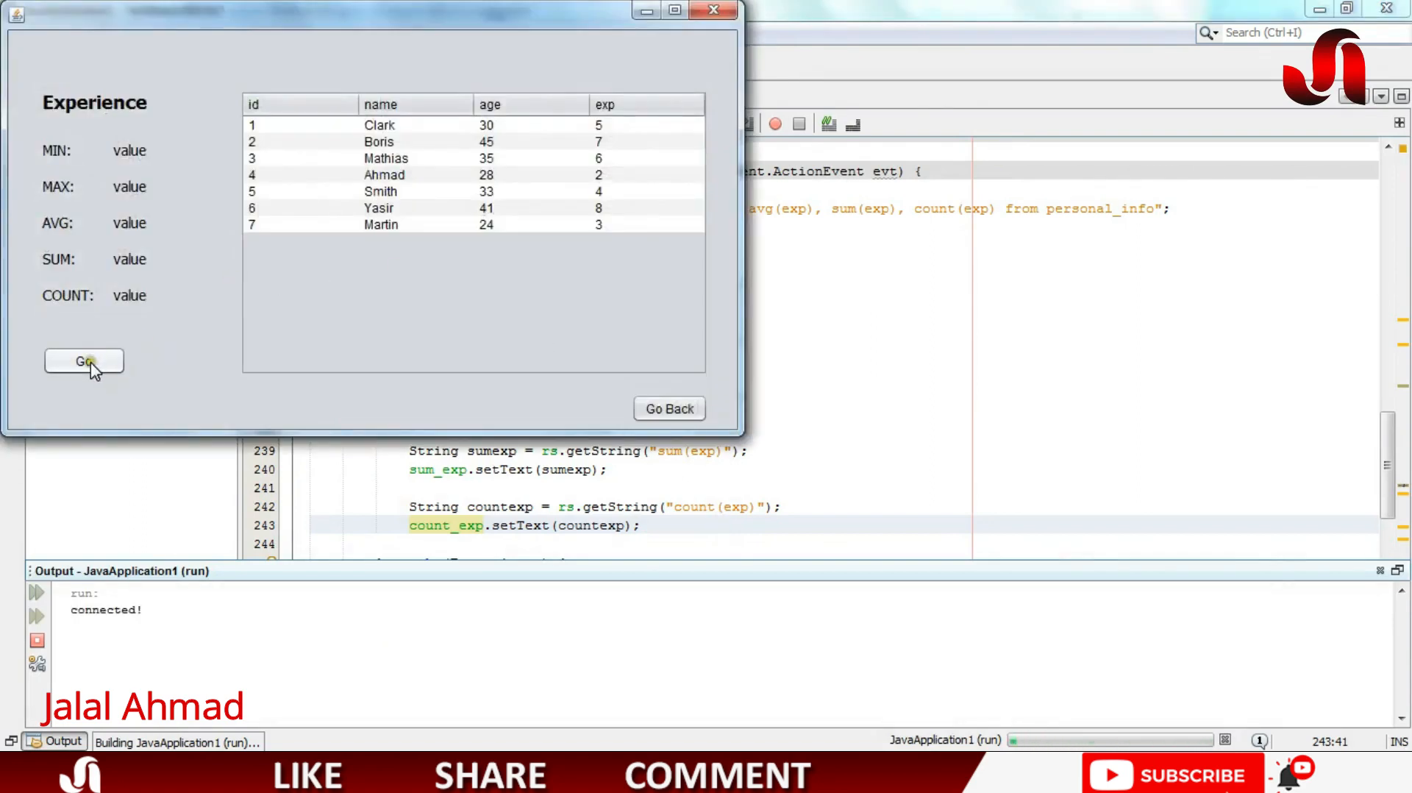
left_click(84, 361)
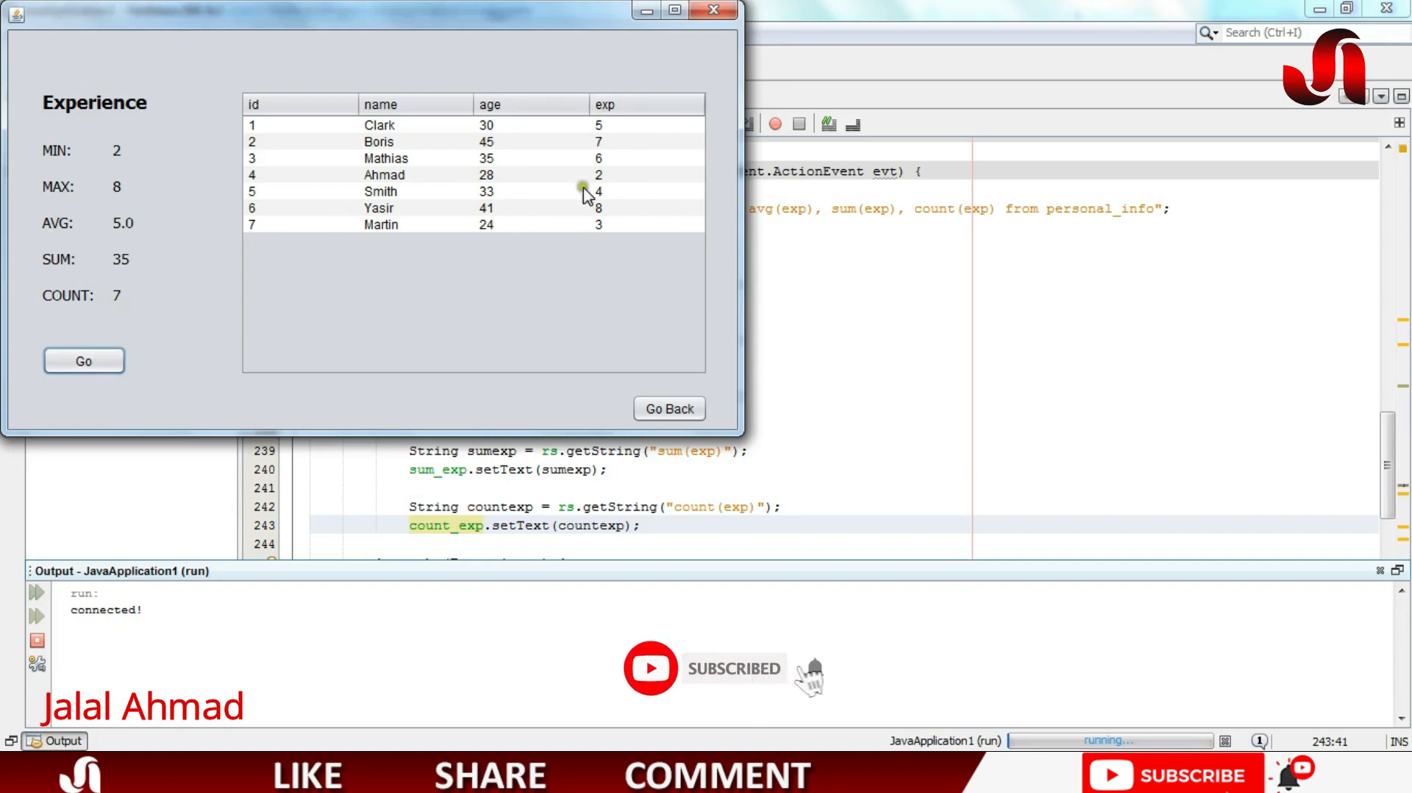
mouse_move(134, 273)
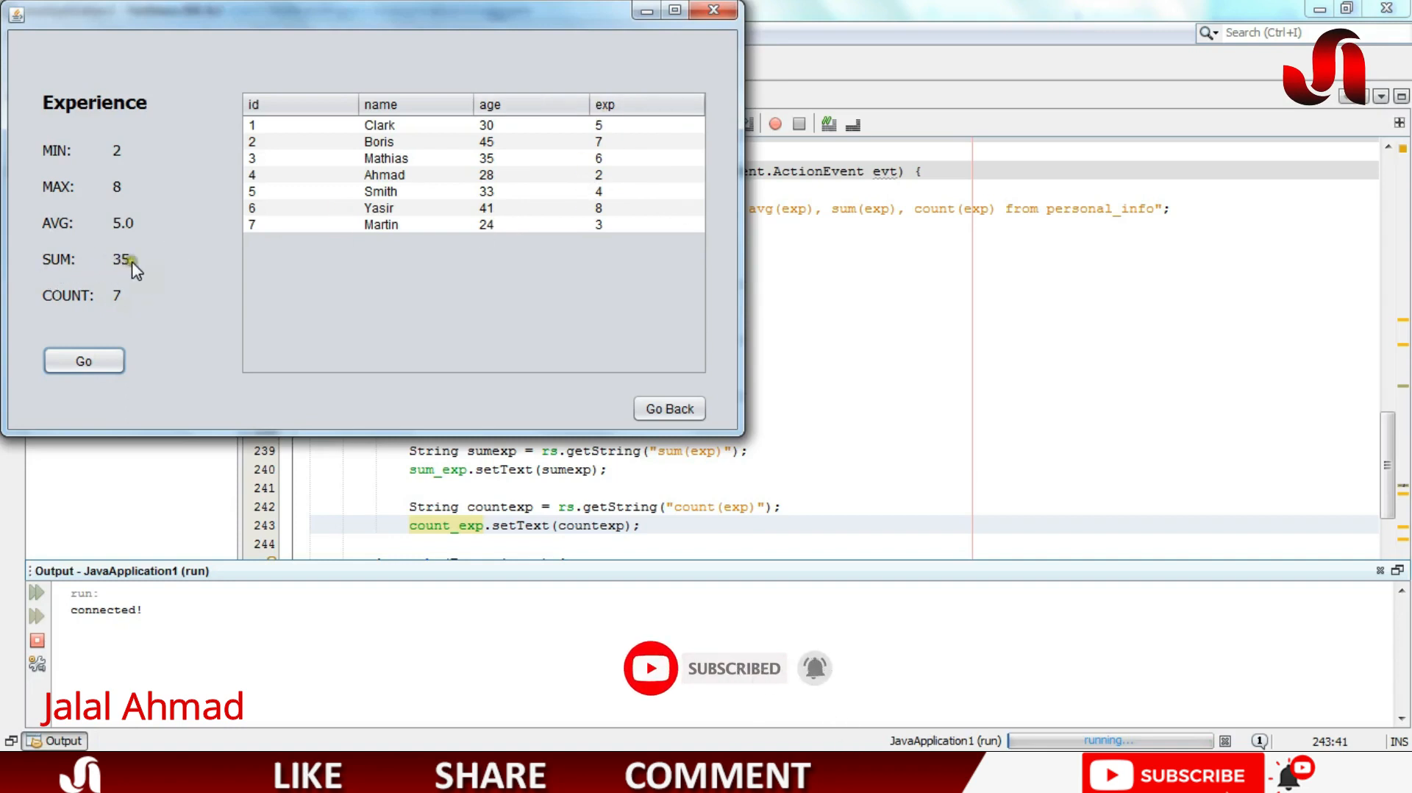
mouse_move(141, 227)
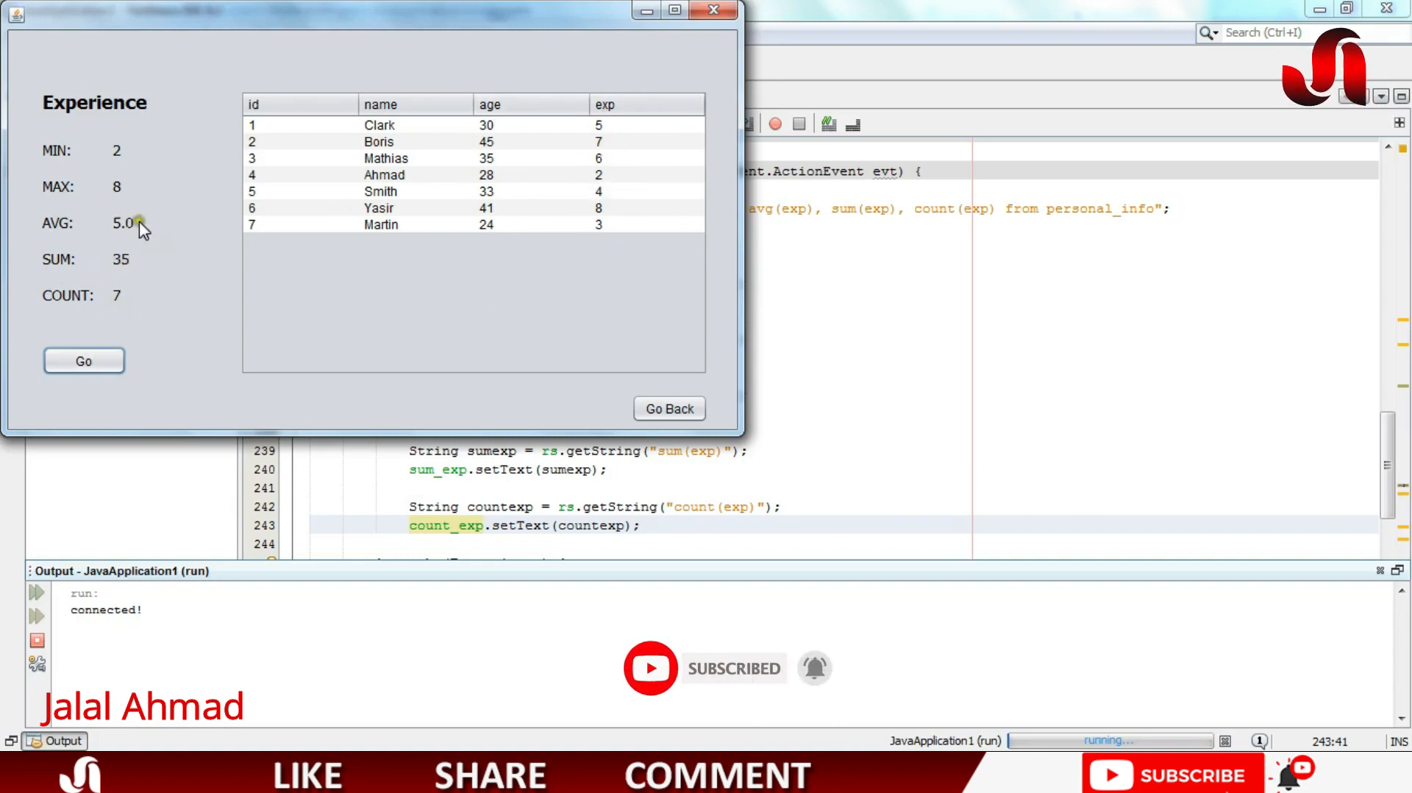
mouse_move(601, 212)
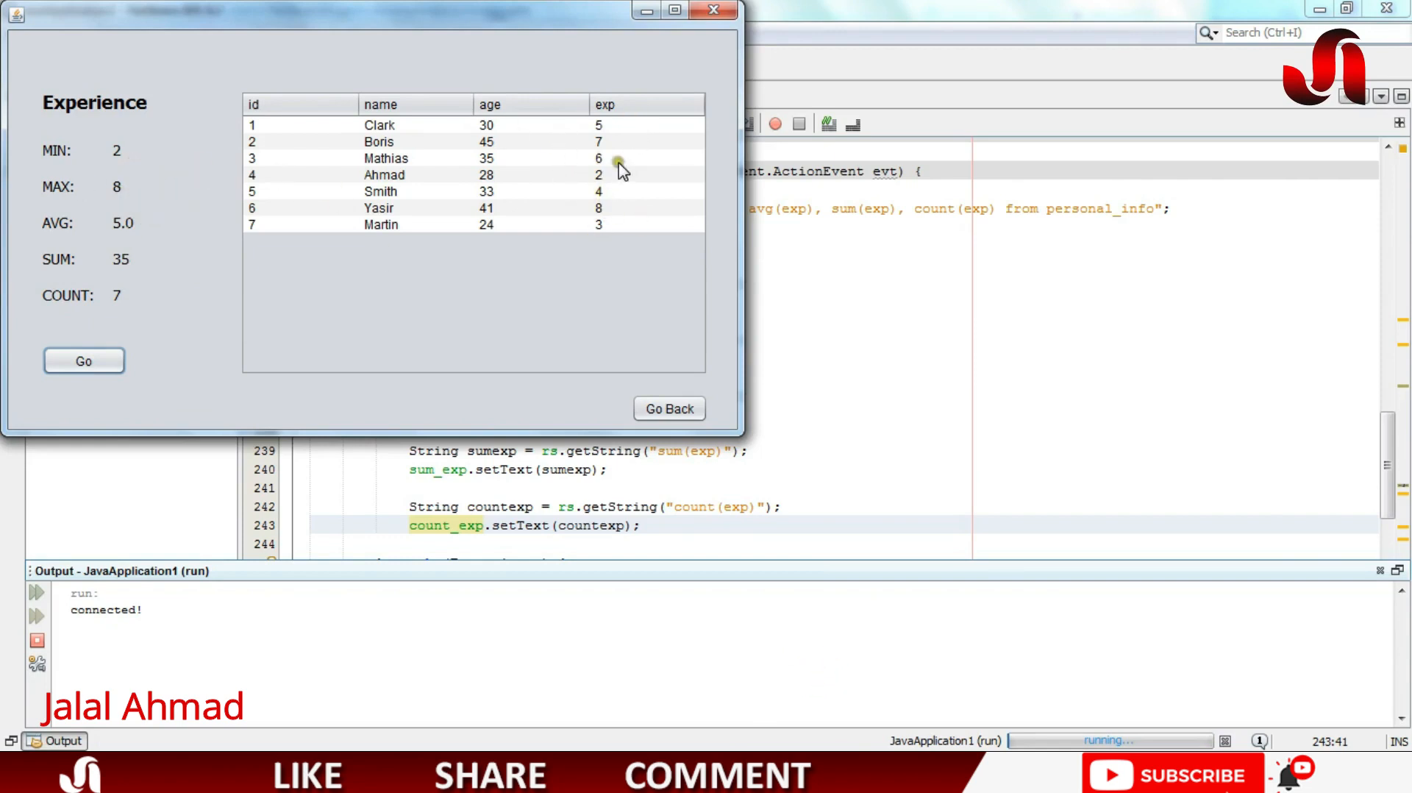
mouse_move(617, 244)
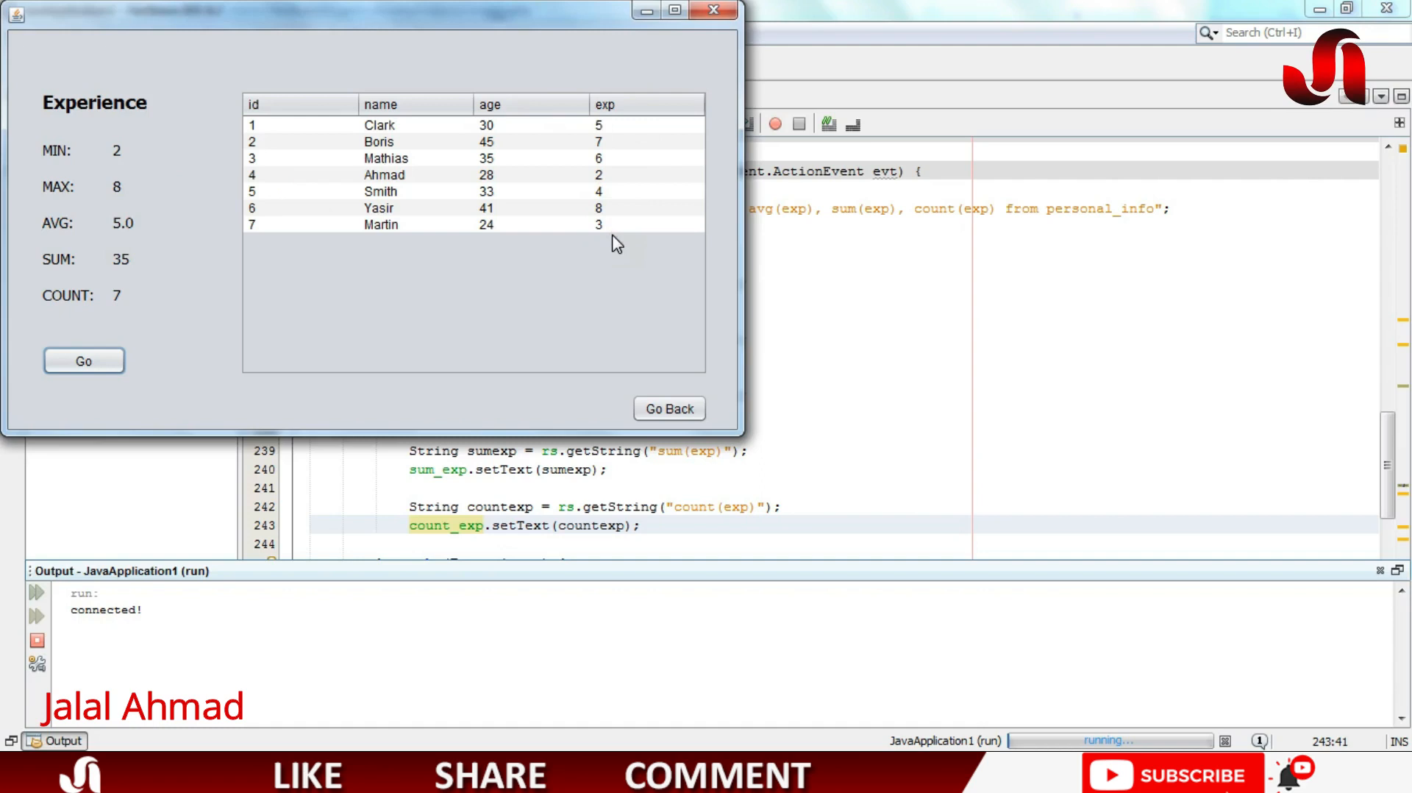